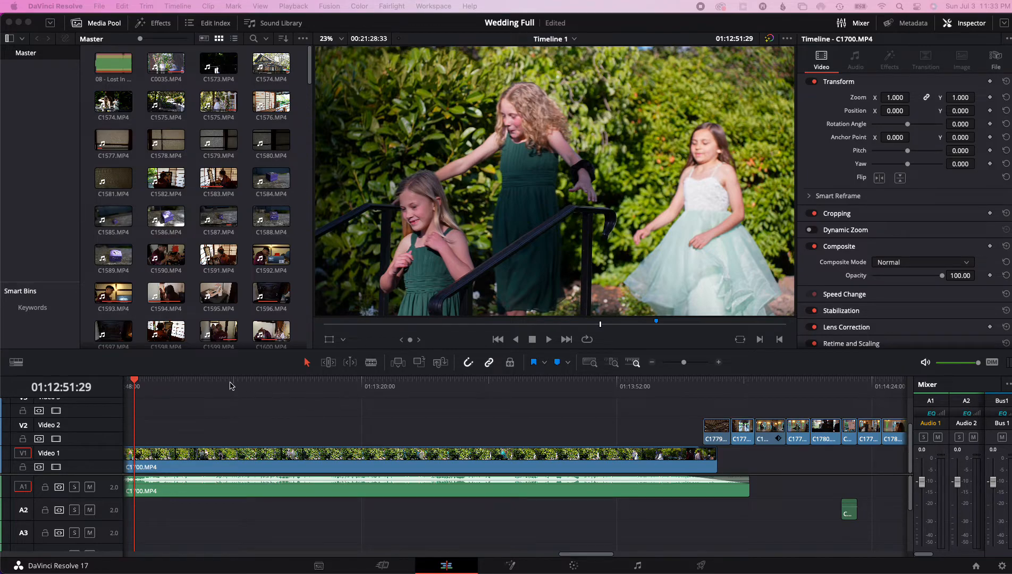
- Scrub through clip C1700 to review a few moments of it
click(262, 379)
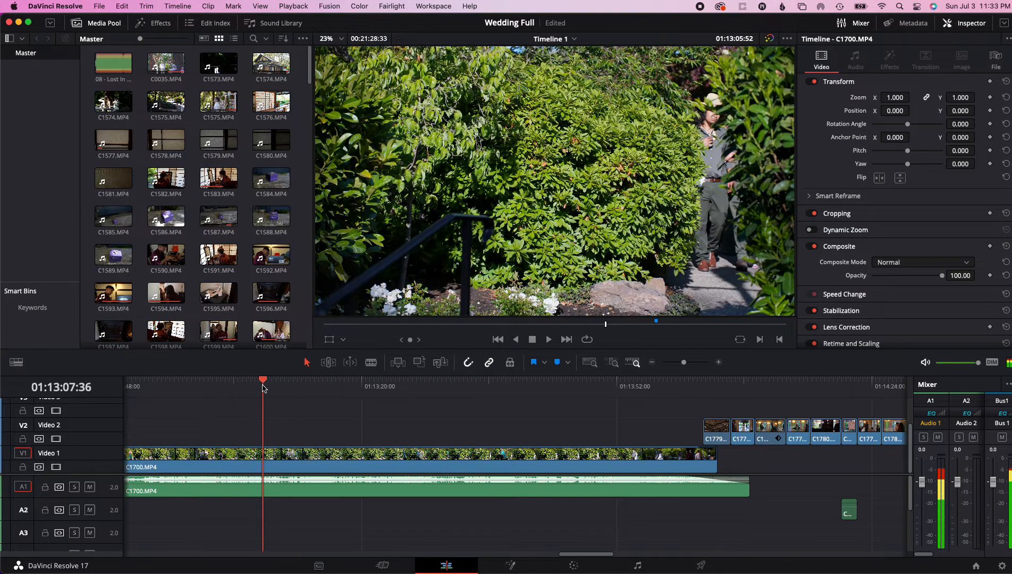
click(208, 379)
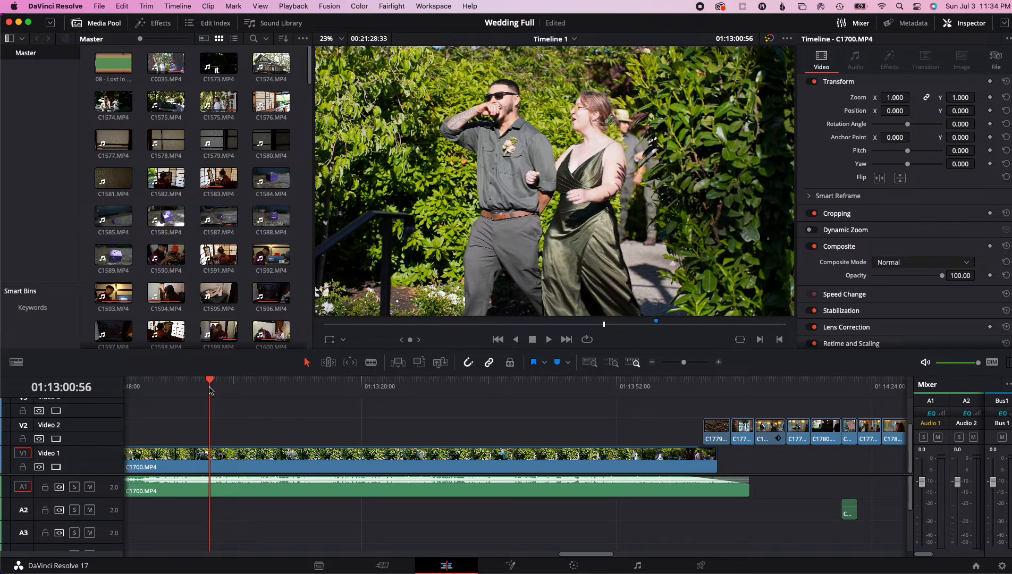
click(547, 339)
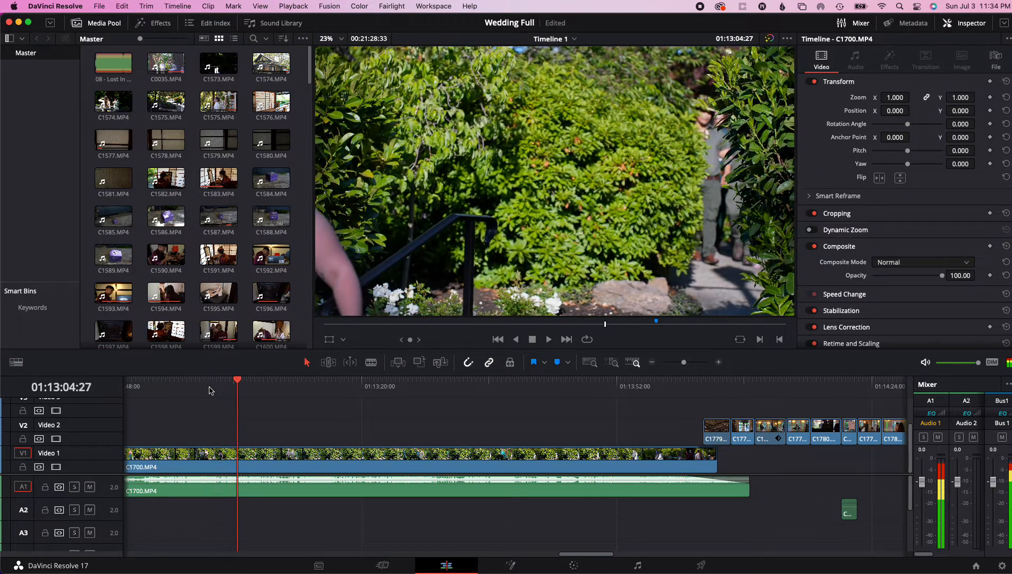
- Dismiss the project settings, then review the whole wedding edit and jump to the start of C1700
click(100, 5)
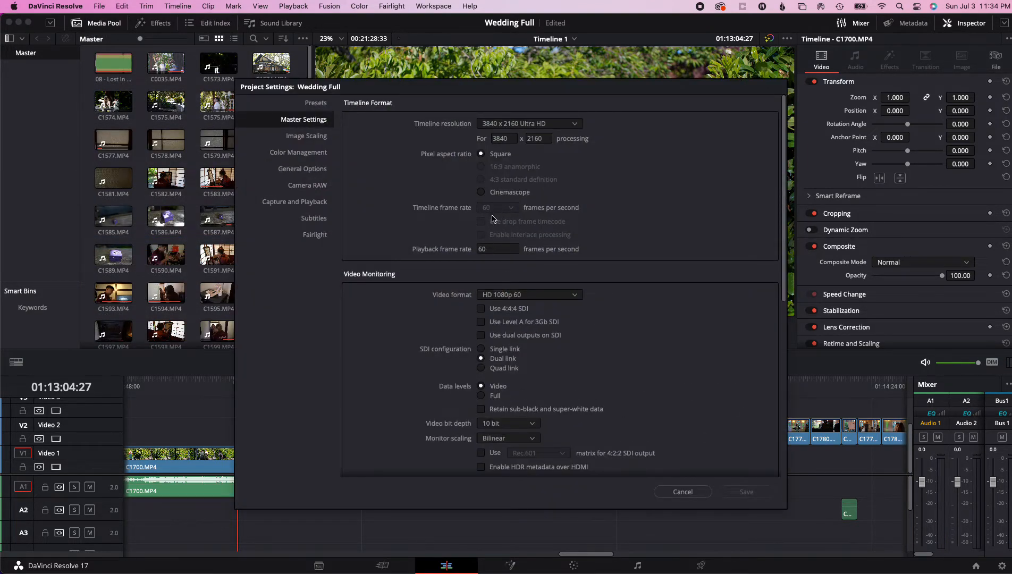
mouse_move(486, 198)
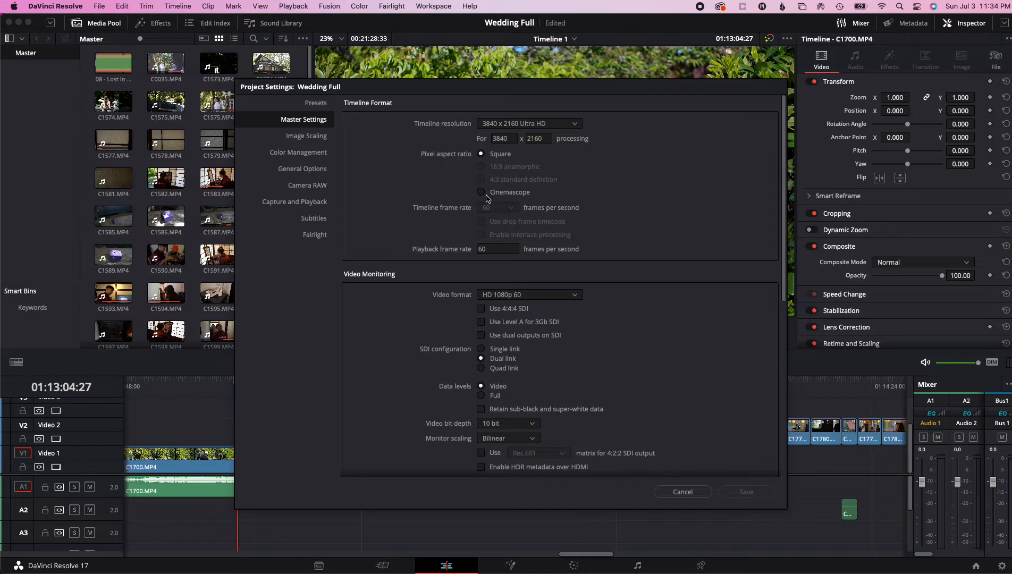
mouse_move(516, 210)
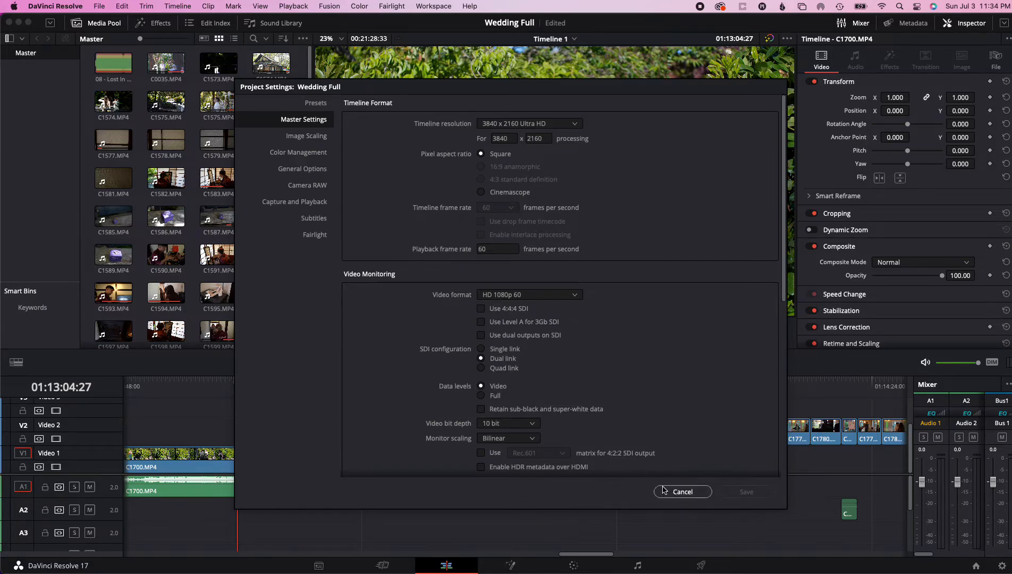
click(681, 491)
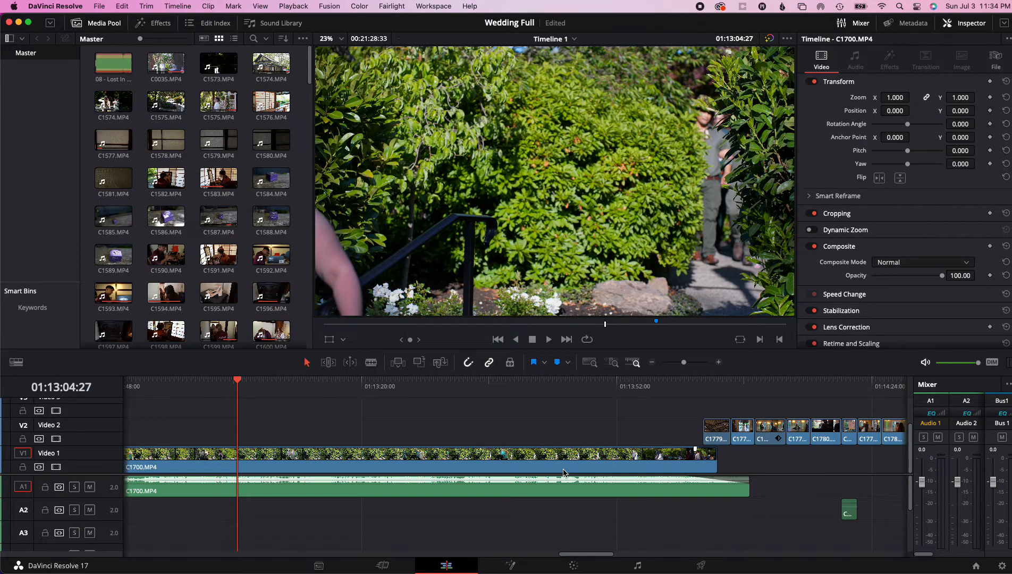
click(515, 380)
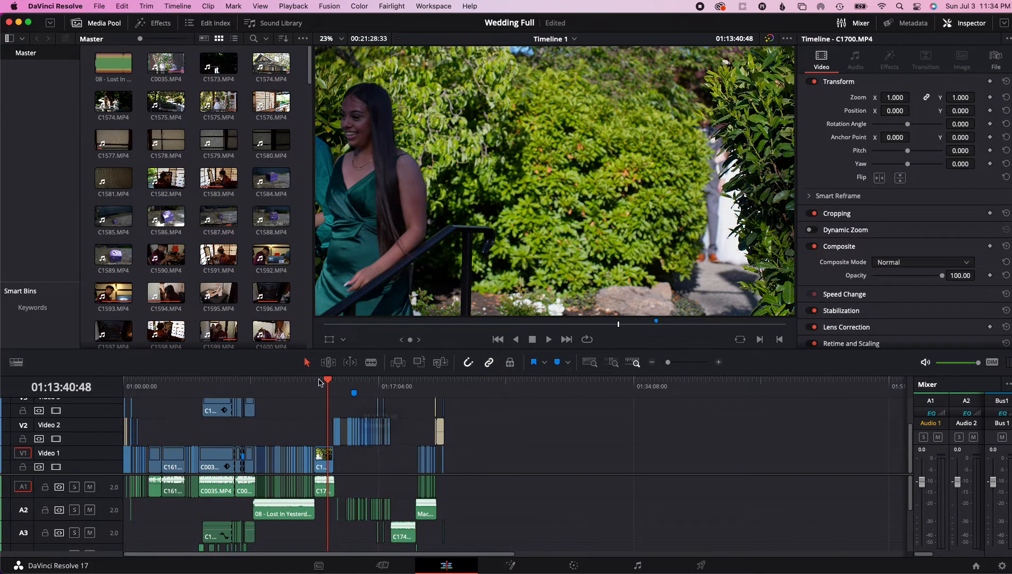
click(263, 380)
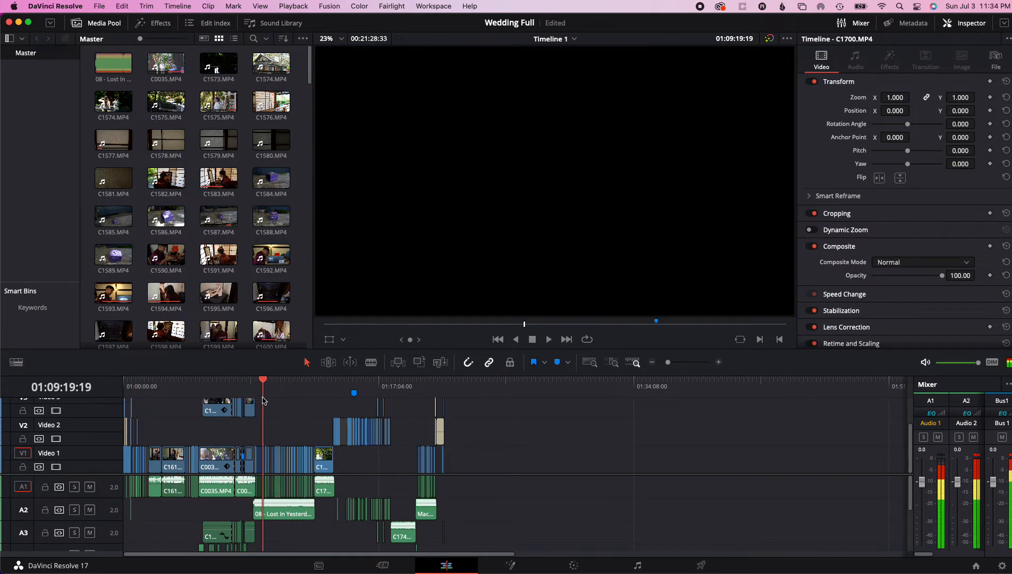
click(279, 395)
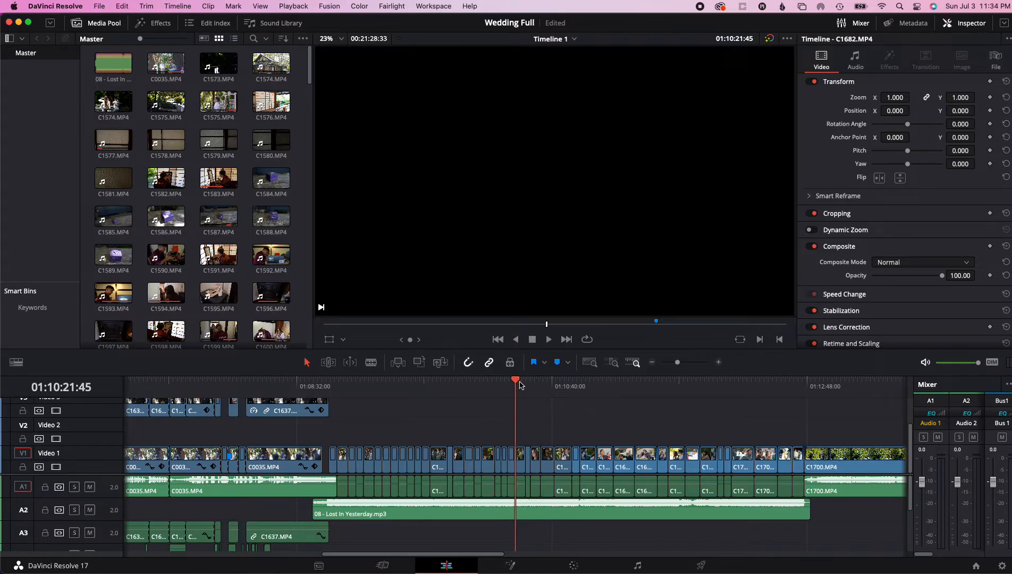
click(831, 381)
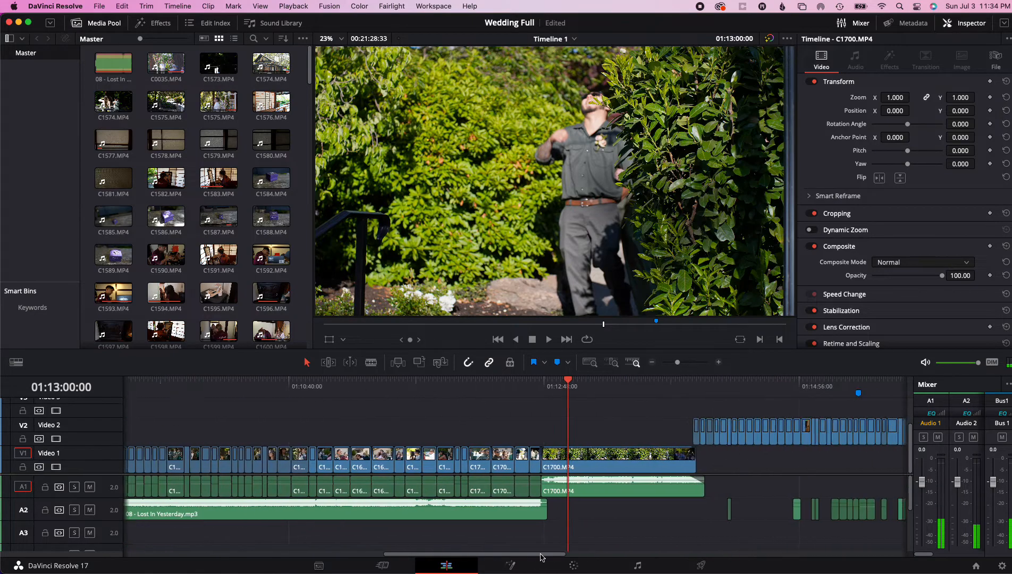
scroll(left, 3)
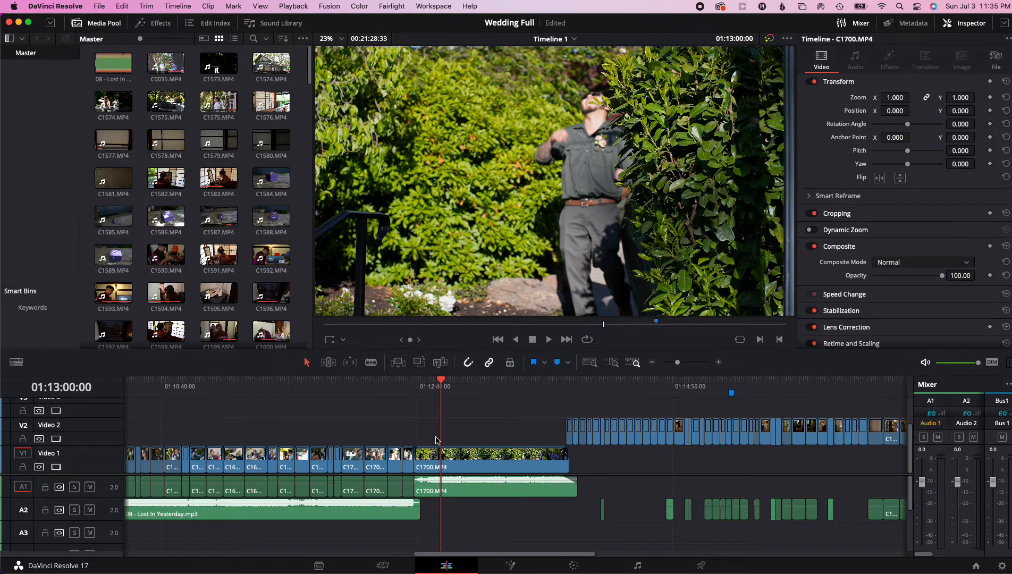
mouse_move(119, 37)
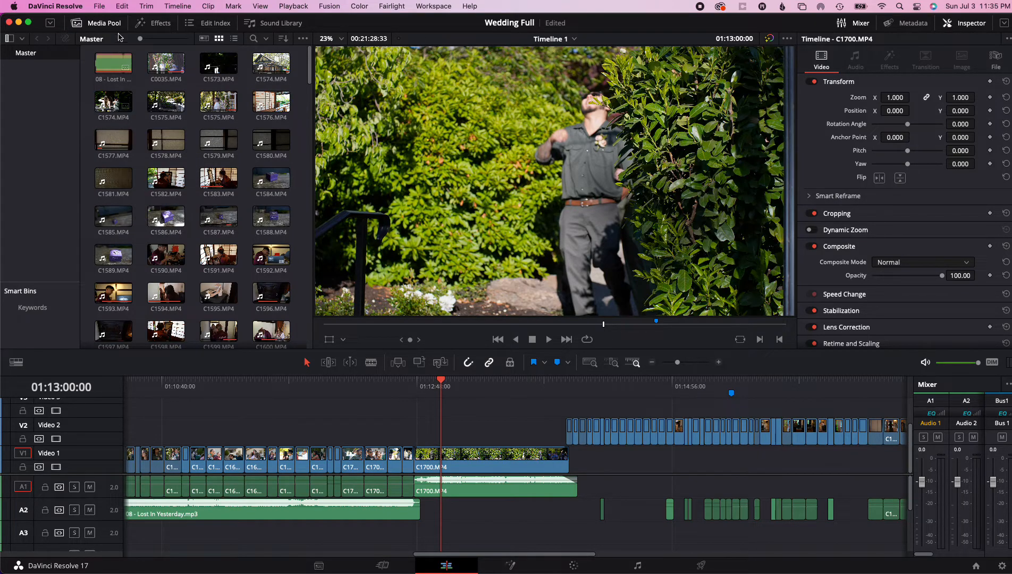
- Check the Wedding Full project settings and close them without changes
click(100, 5)
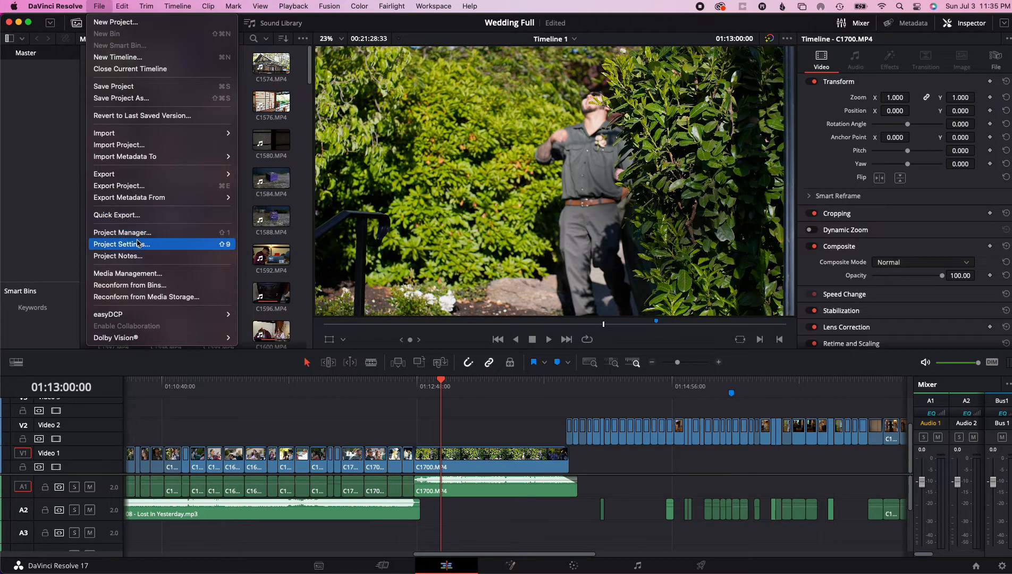
click(122, 245)
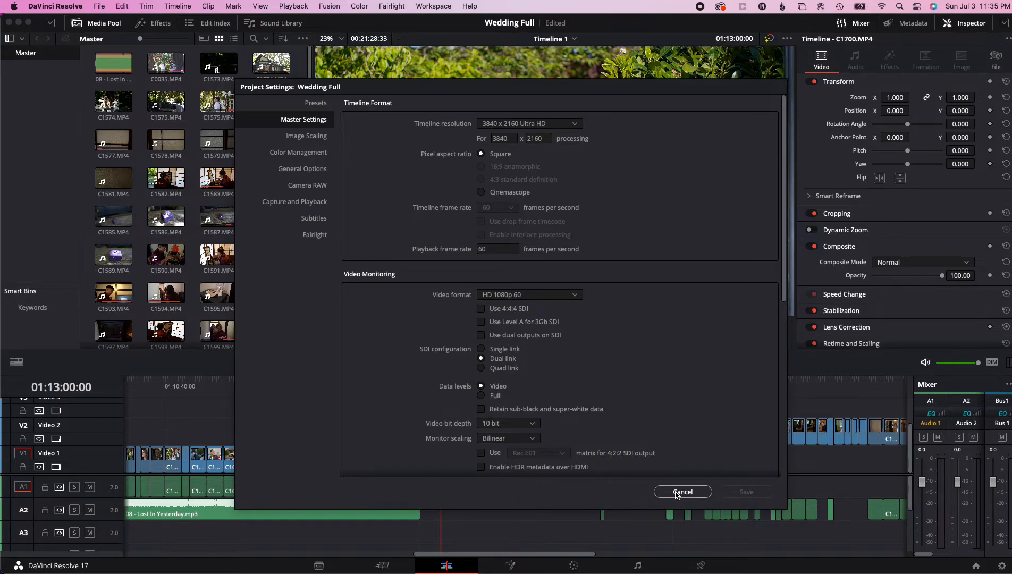
click(682, 491)
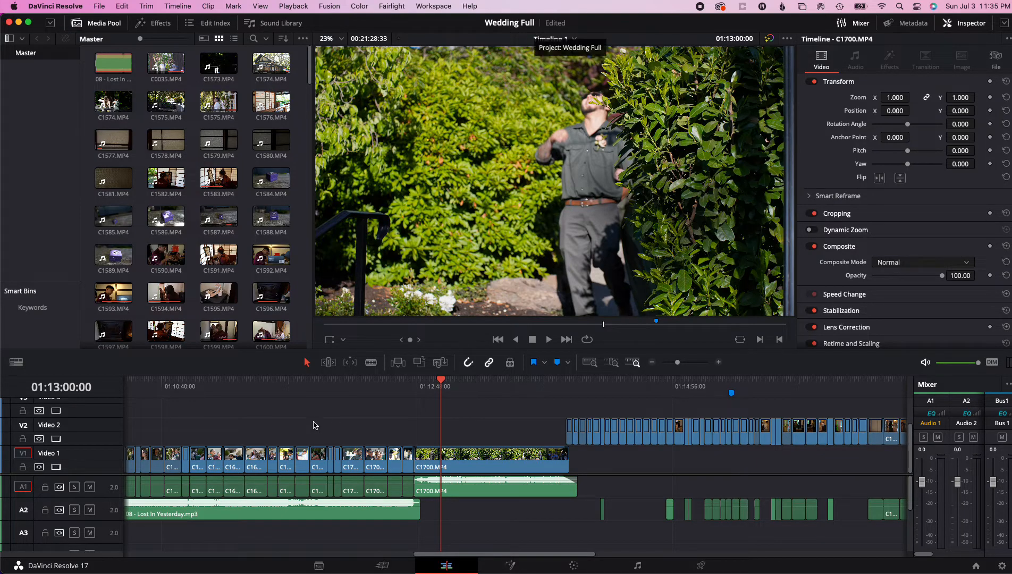
mouse_move(64, 33)
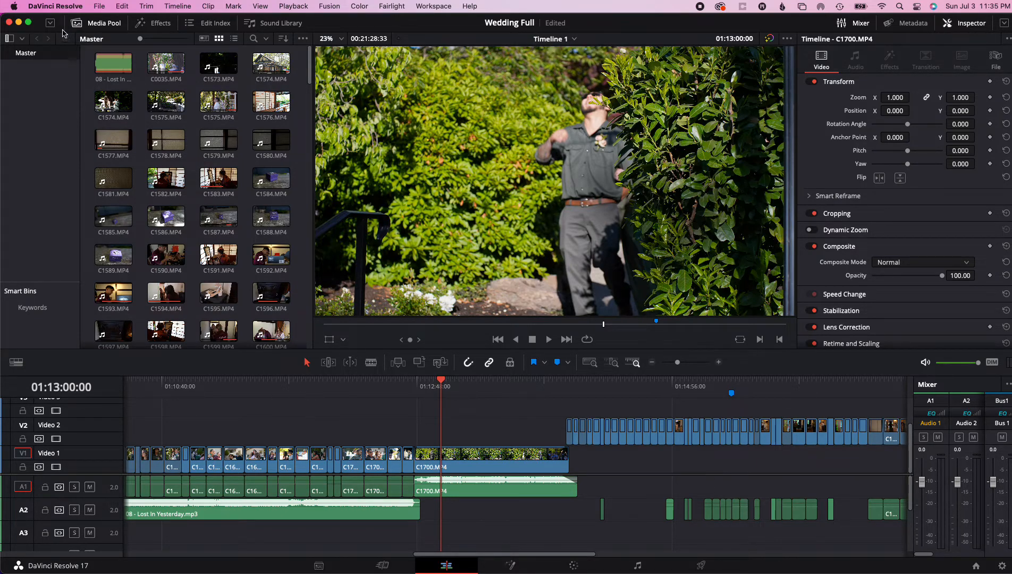
- Create a new project named Wedding Full 30fps
click(100, 6)
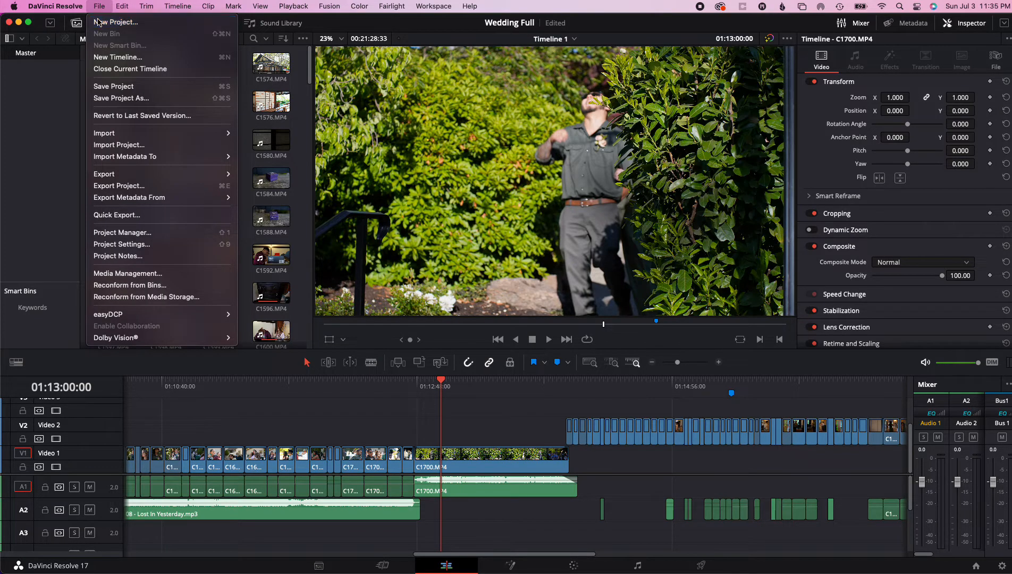
click(117, 23)
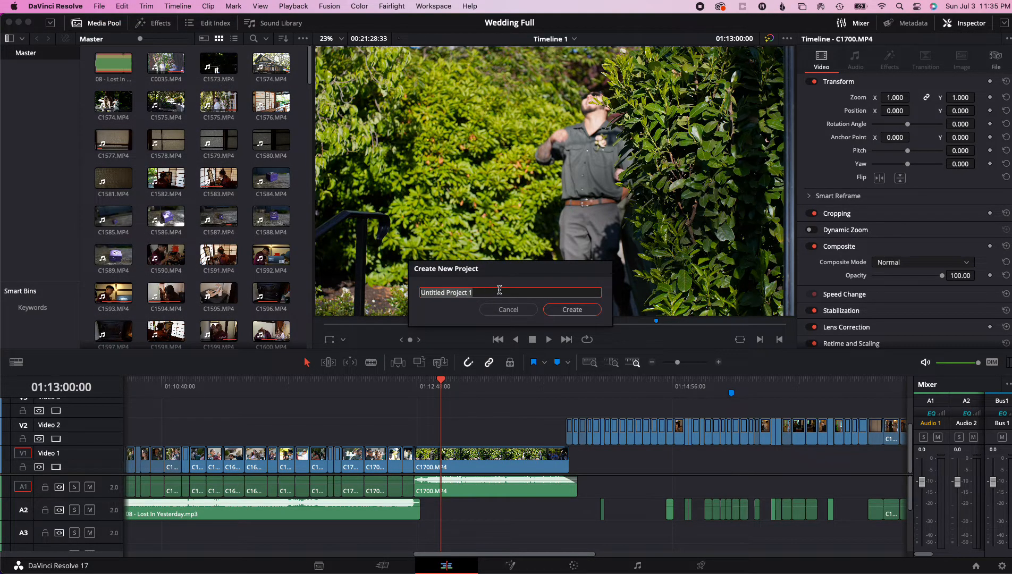
text(Wedding)
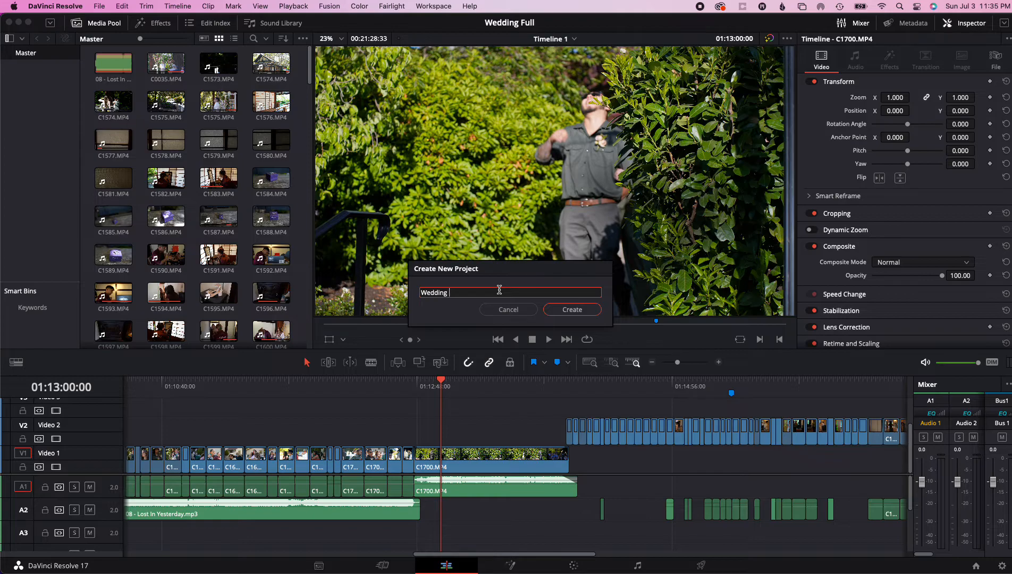
text(Full)
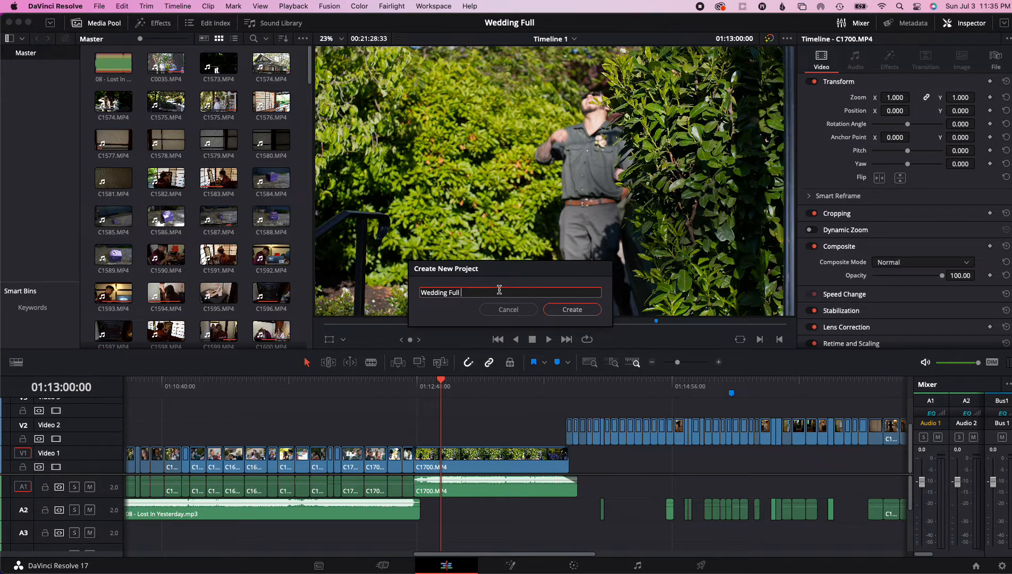
text(30f)
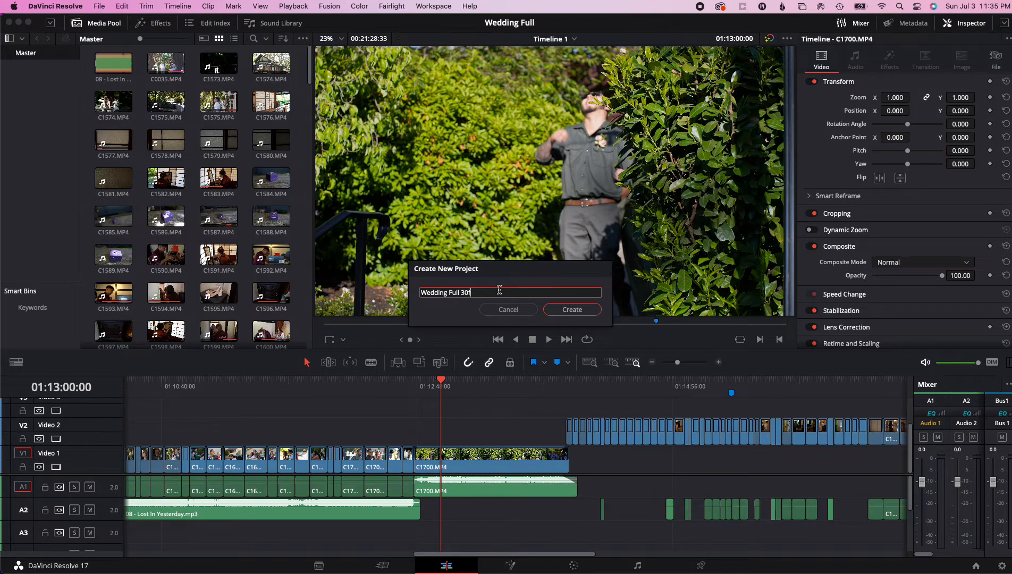
text(ps)
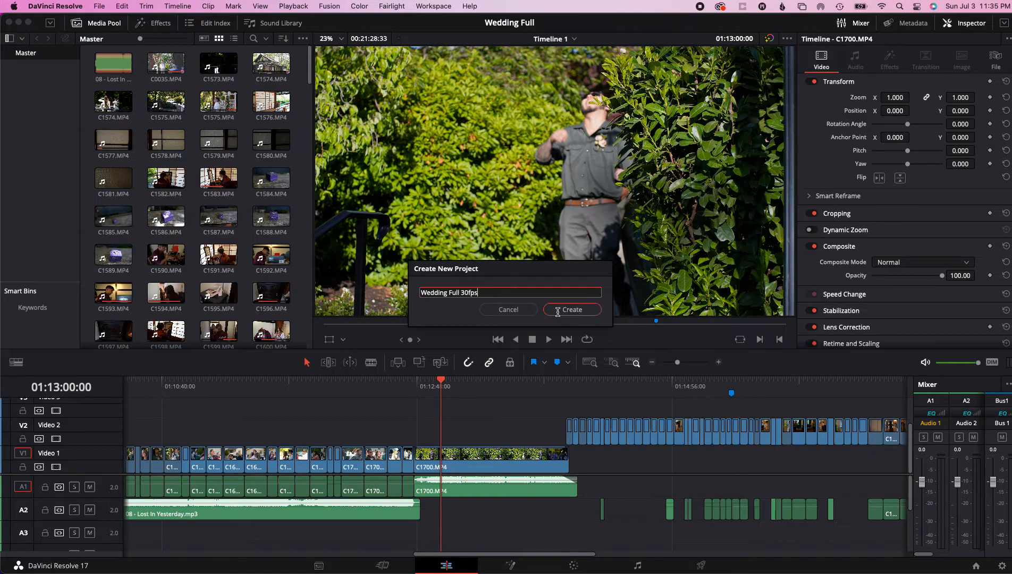
click(571, 309)
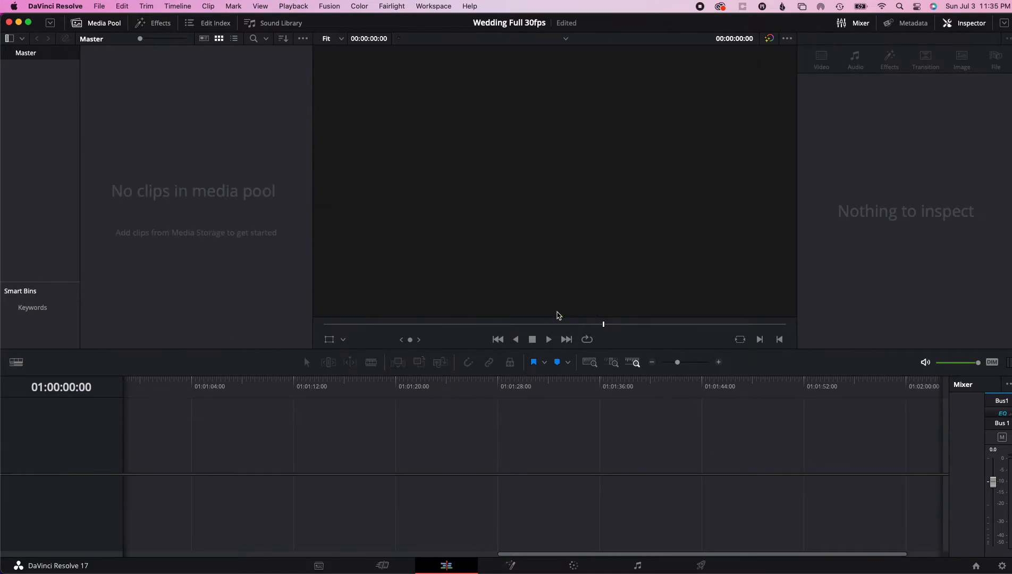
- Set the timeline frame rate to 30 fps in Master Settings and save
click(98, 5)
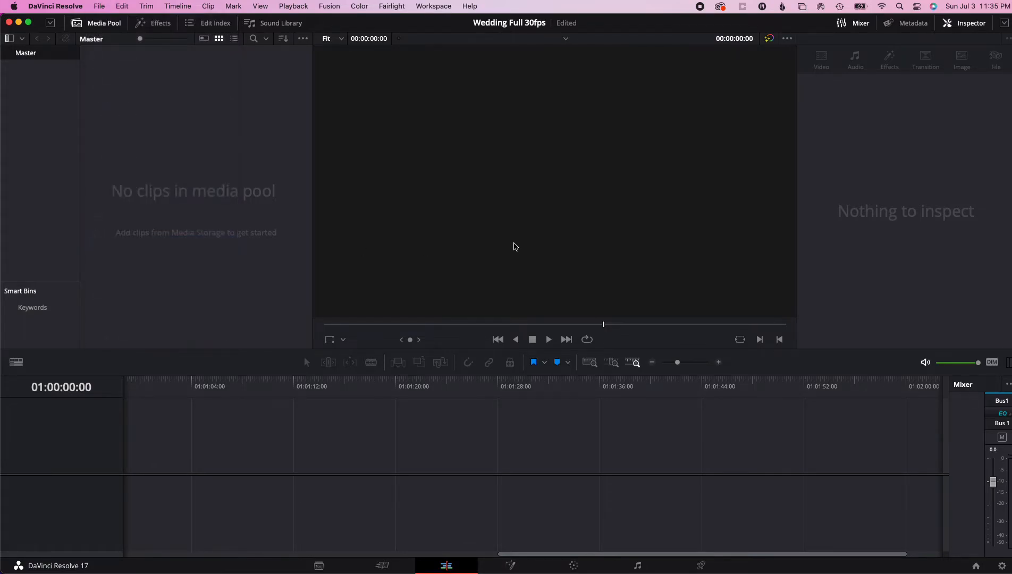
click(498, 207)
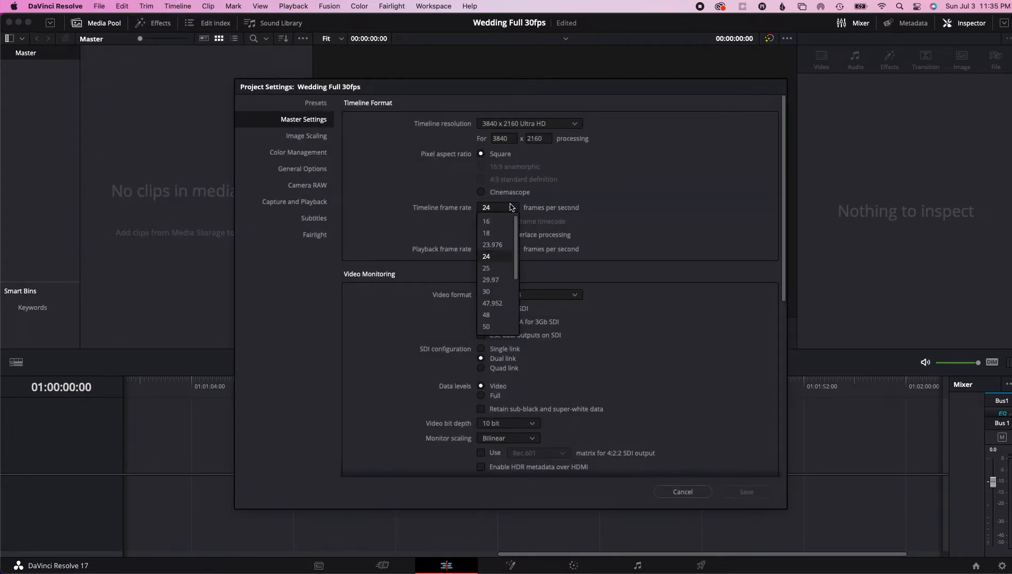
click(486, 292)
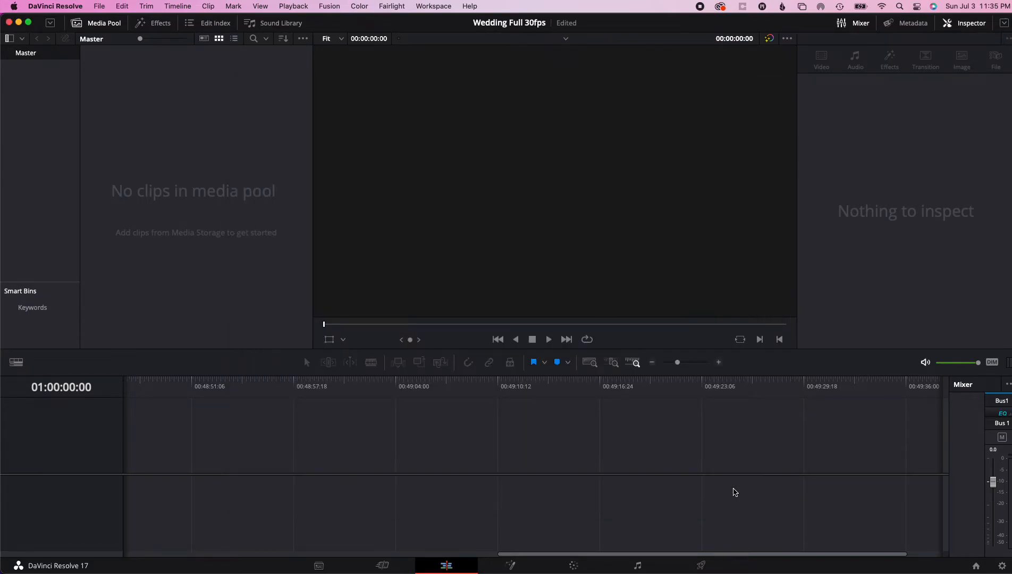
mouse_move(305, 318)
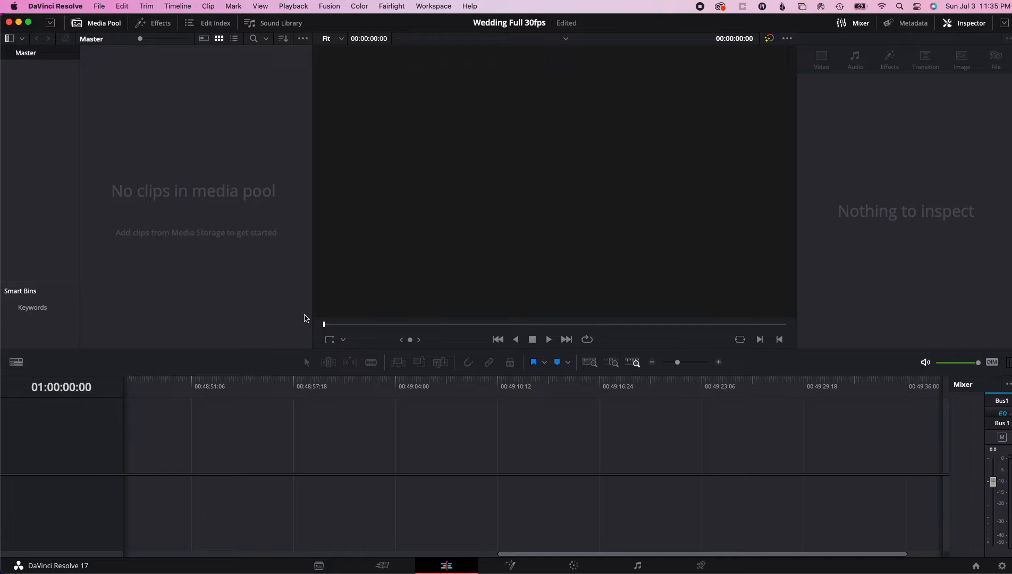
click(100, 6)
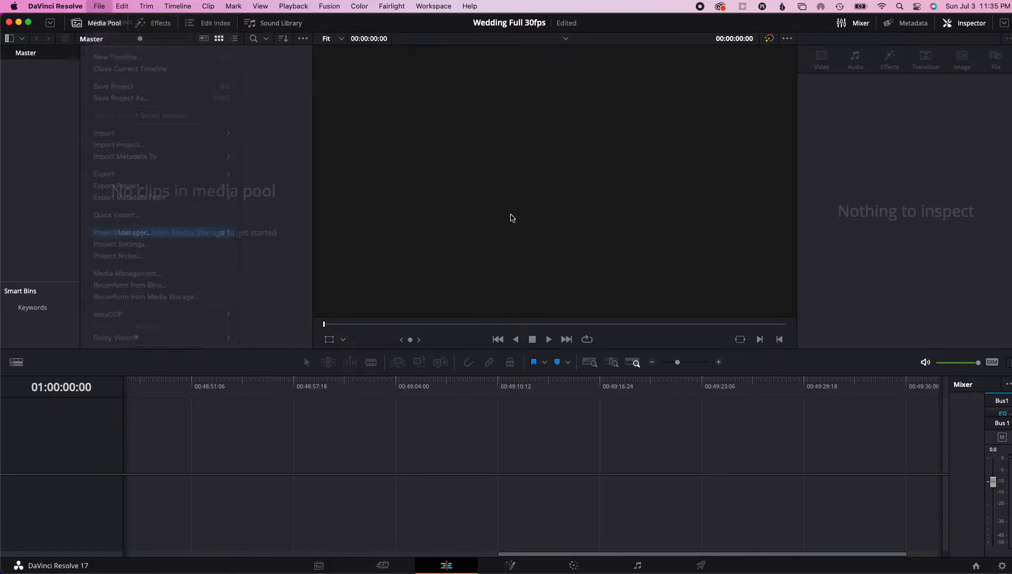
- Load Wedding Full from the Project Manager, scrub its edit, and bring up its project settings
click(118, 232)
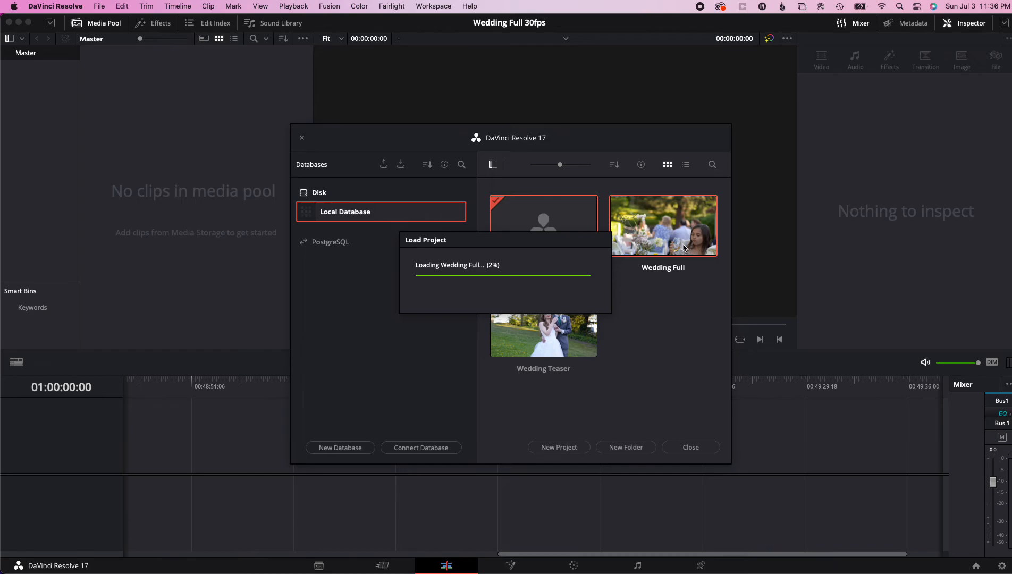
double_click(663, 224)
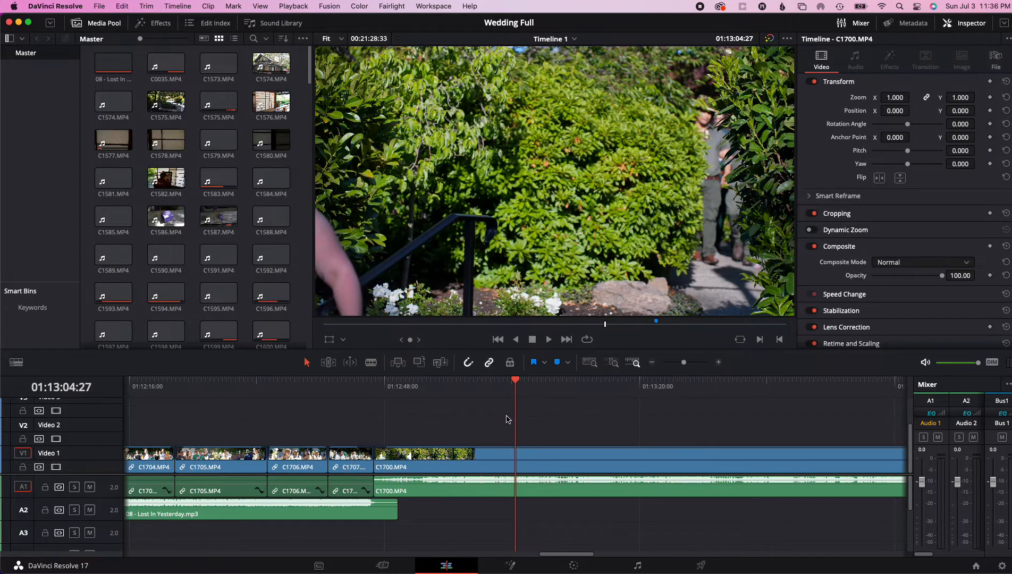
click(363, 386)
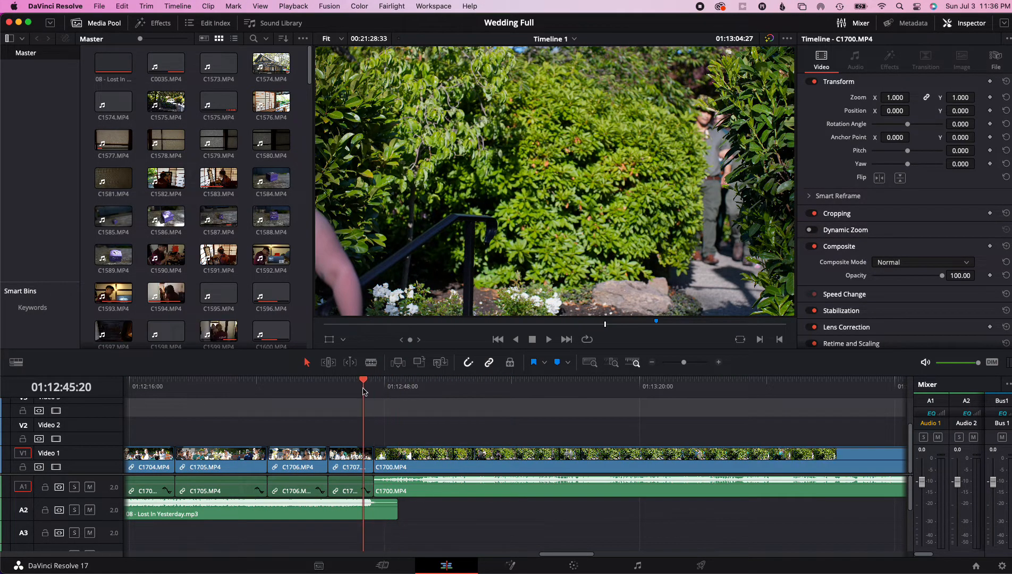
click(399, 380)
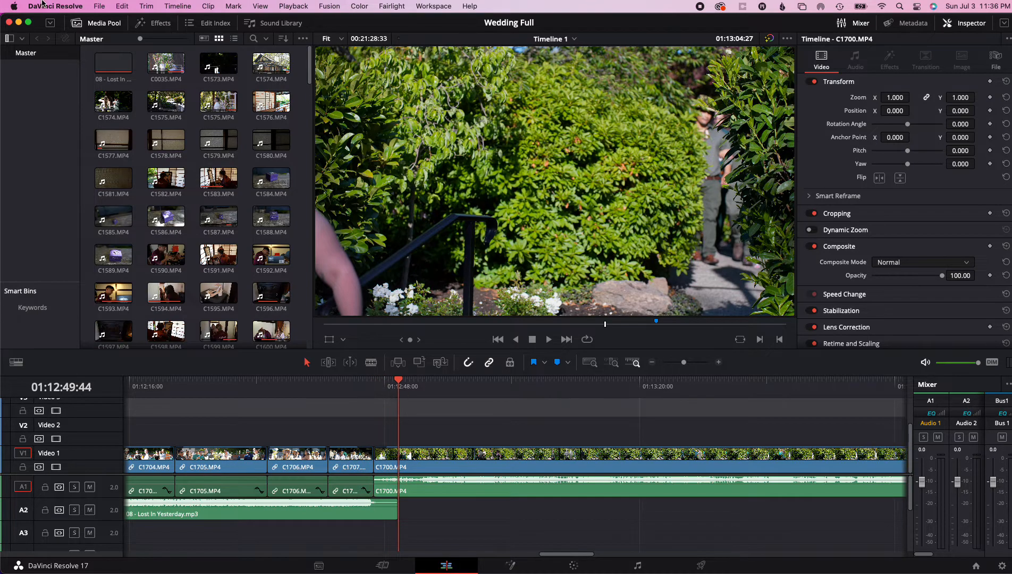
click(100, 6)
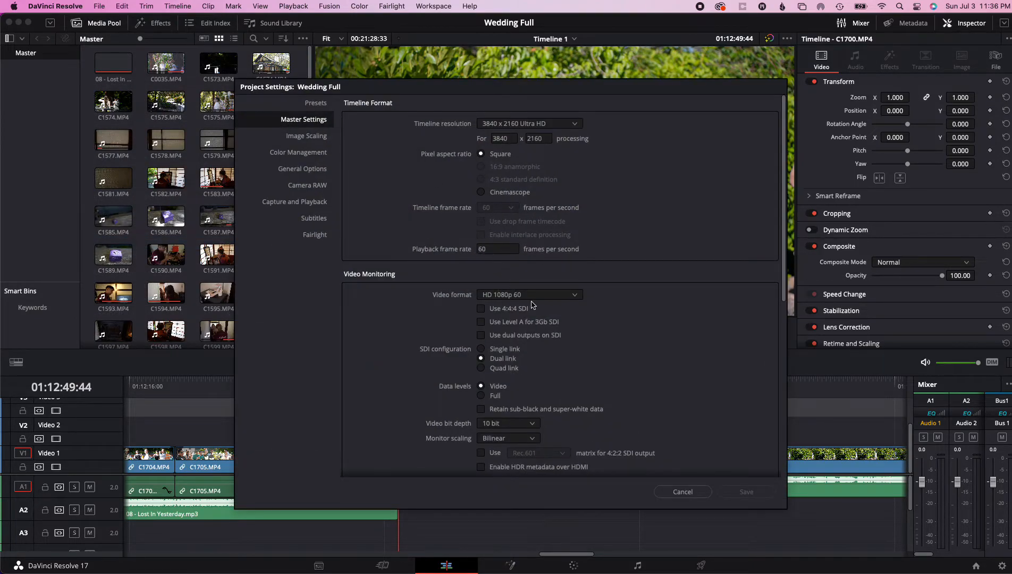
- Close Wedding Full's settings unchanged after seeing the 60 fps timeline rate
click(682, 491)
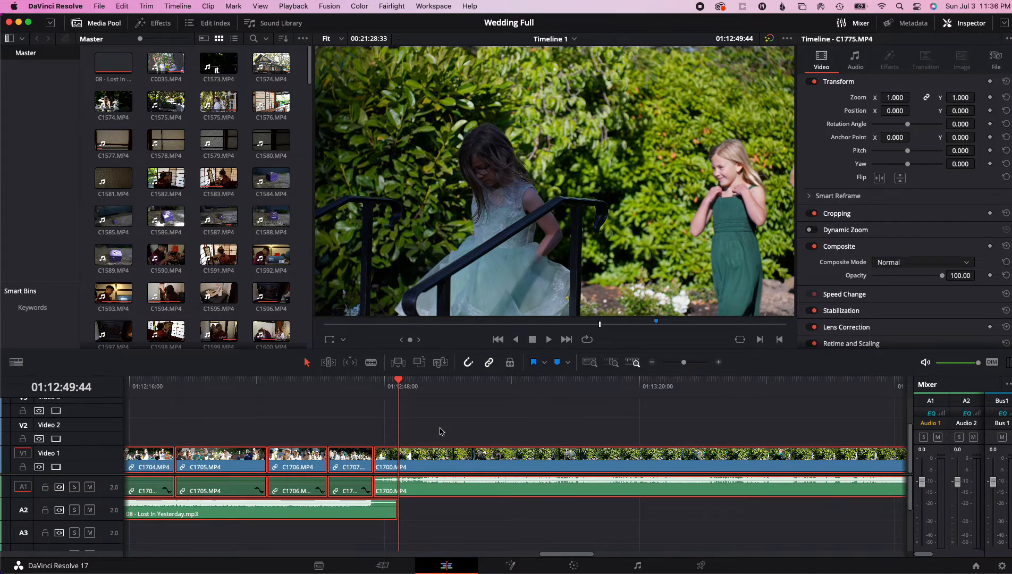
- Load Wedding Full 30fps from the Project Manager and verify its settings show 30 fps
click(100, 5)
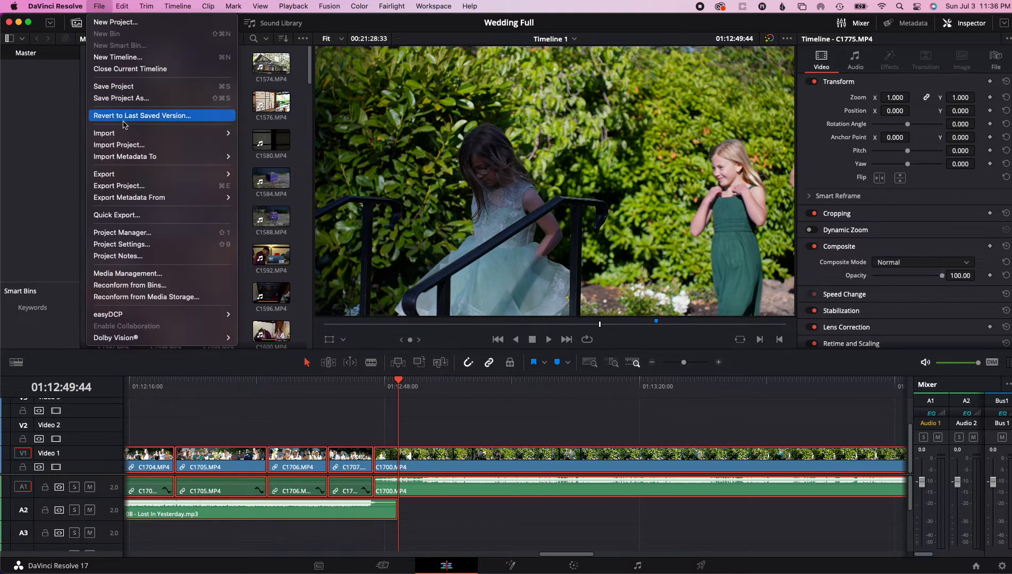
click(122, 232)
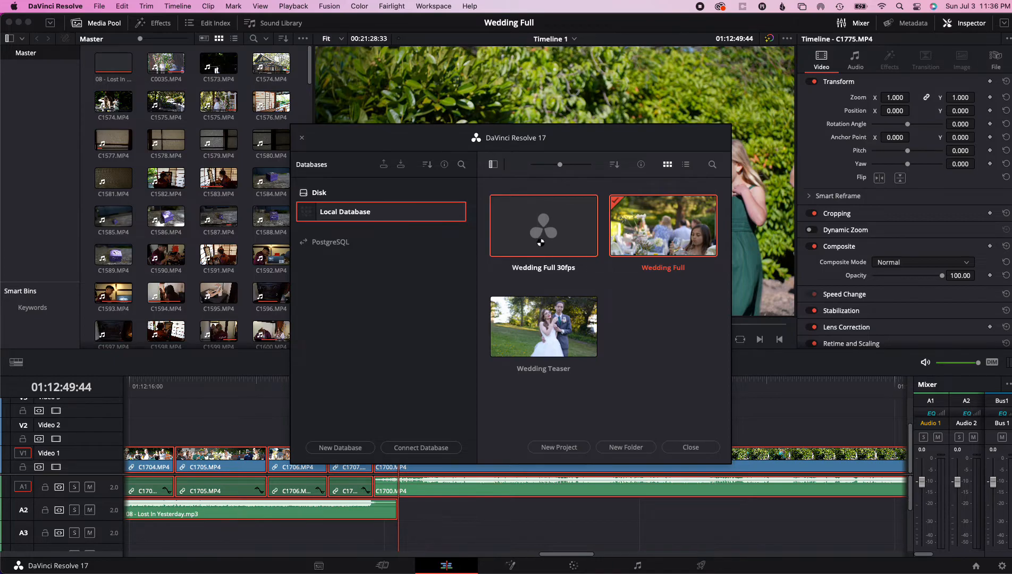
double_click(543, 224)
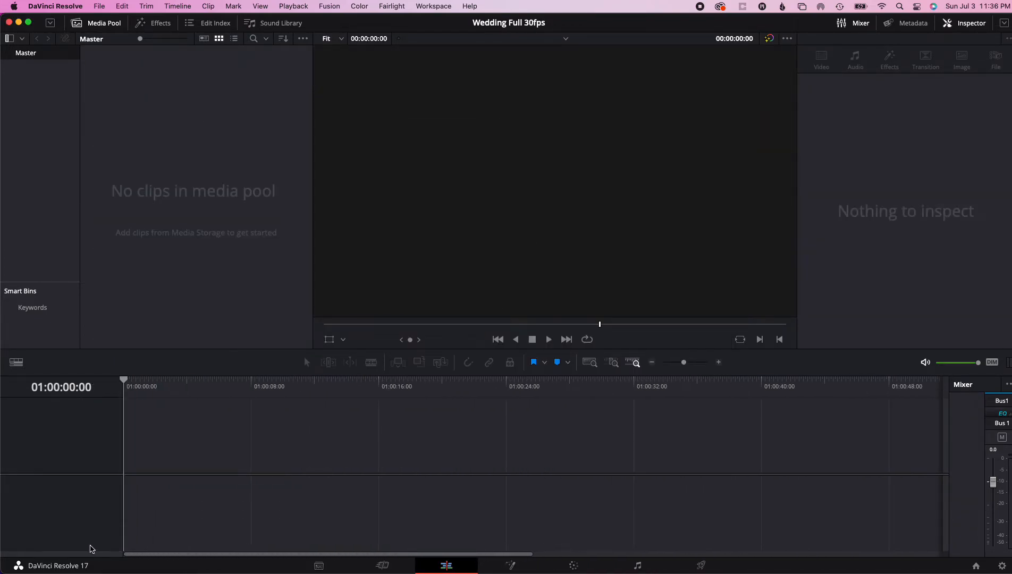
mouse_move(688, 504)
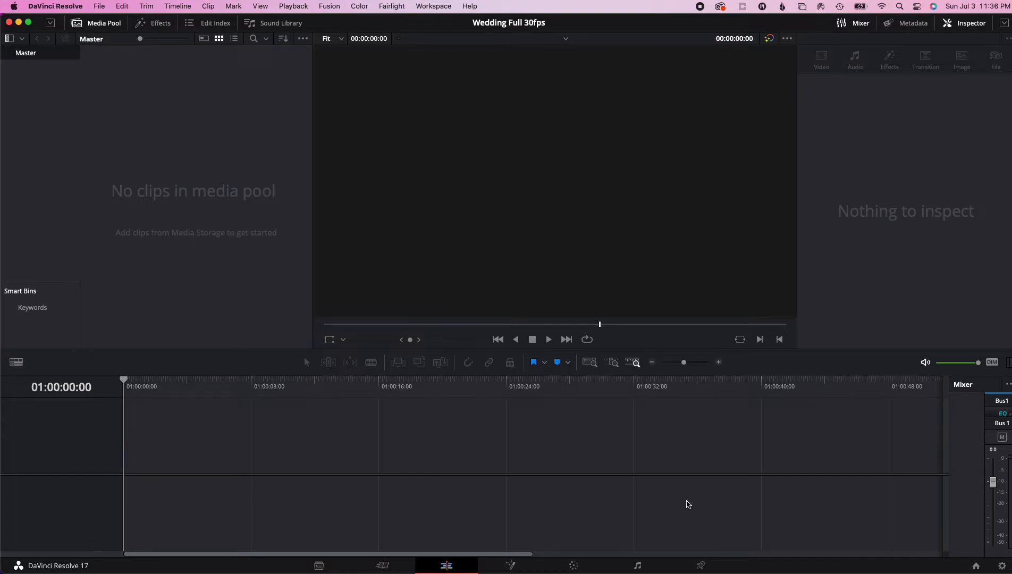
click(100, 5)
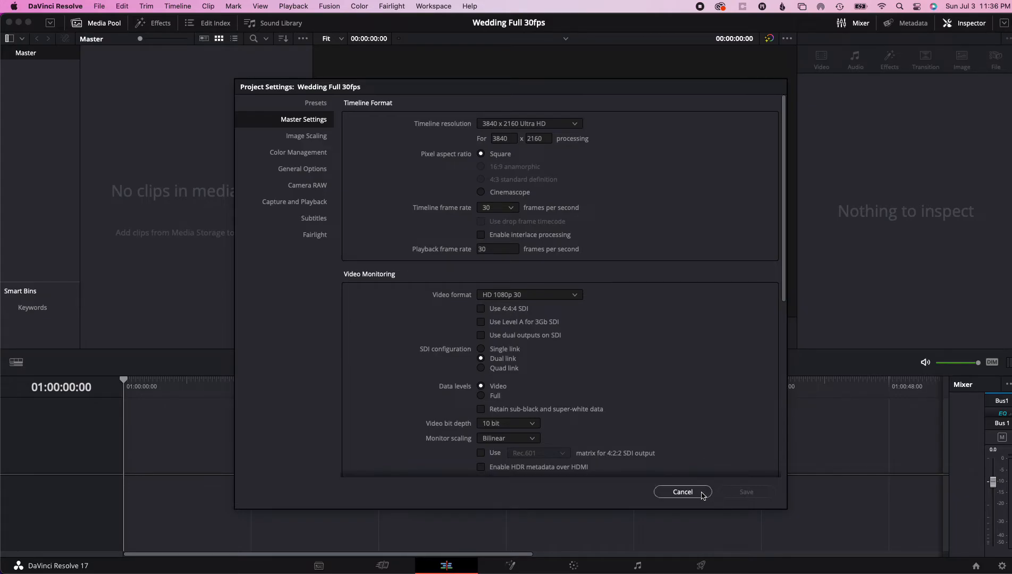
click(682, 491)
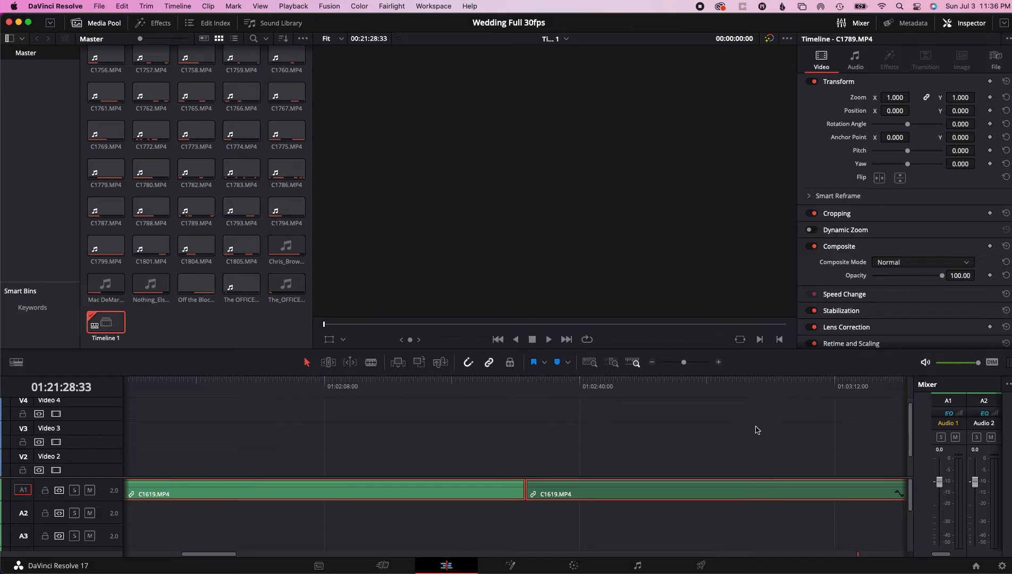
mouse_move(246, 452)
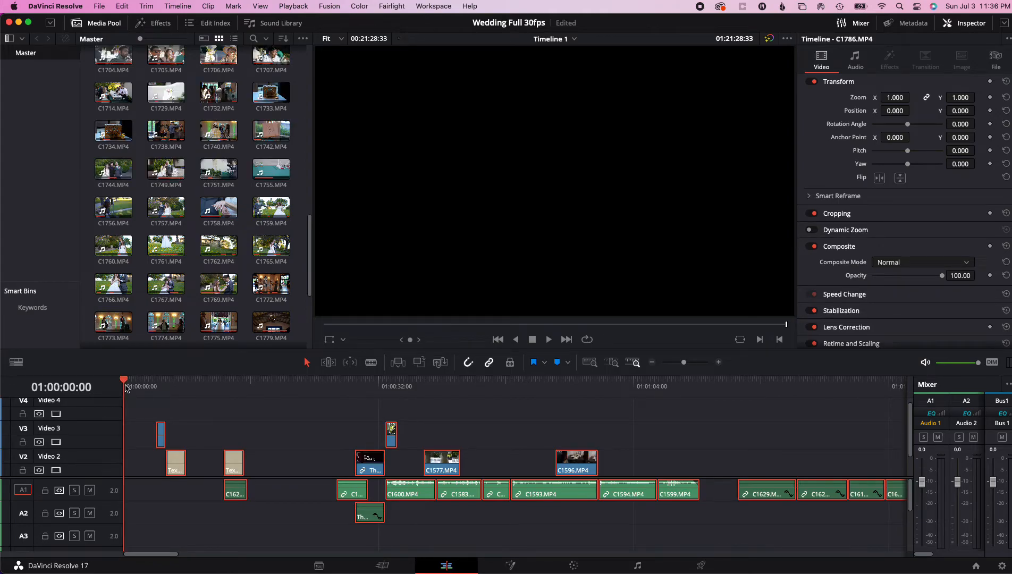
click(134, 386)
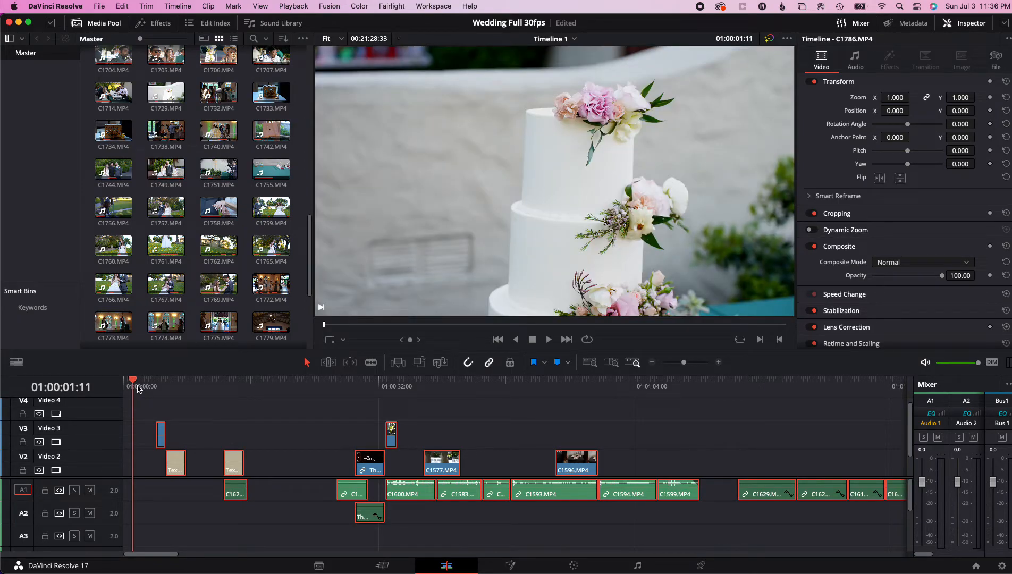
click(100, 5)
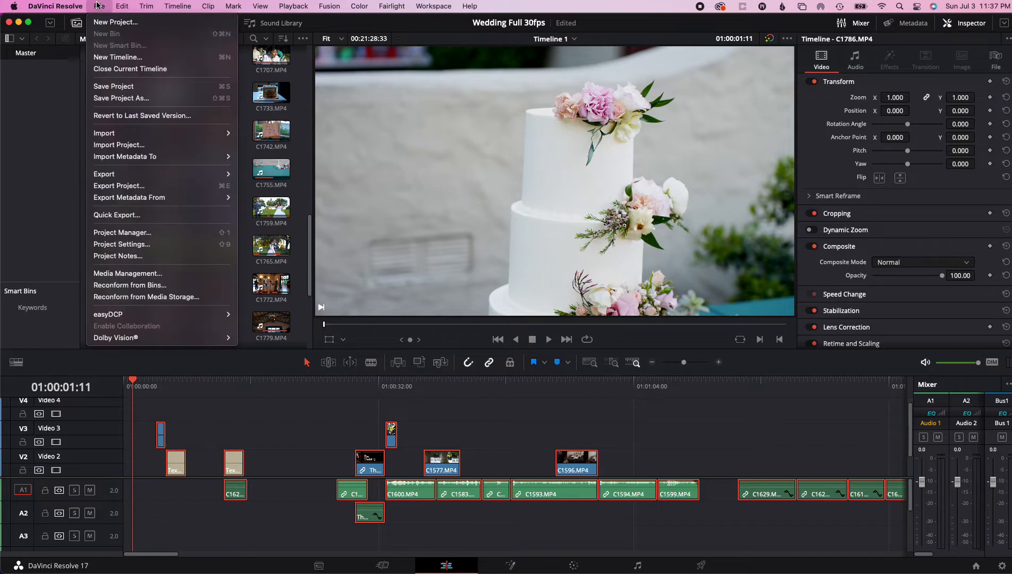
click(121, 245)
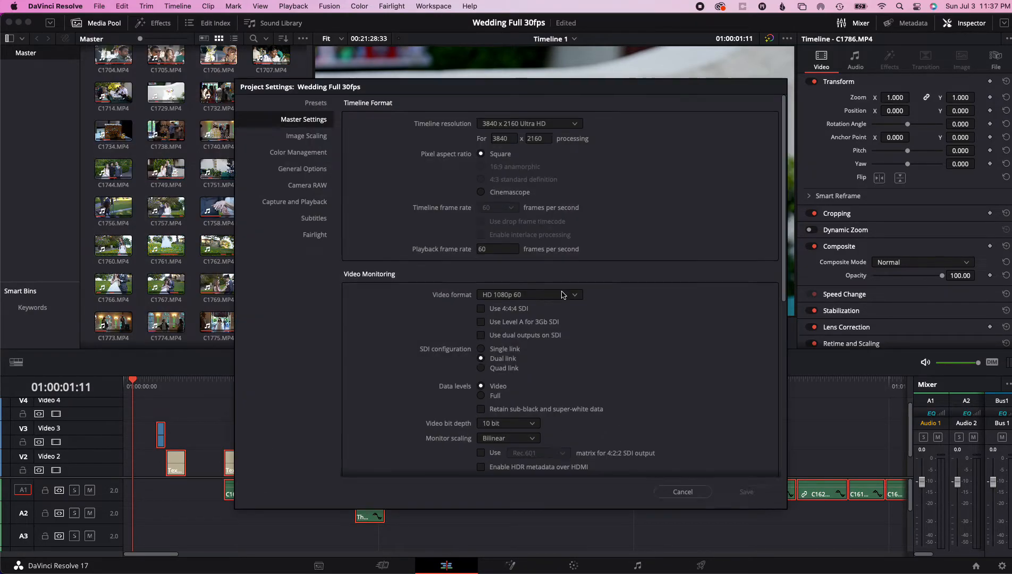
click(497, 248)
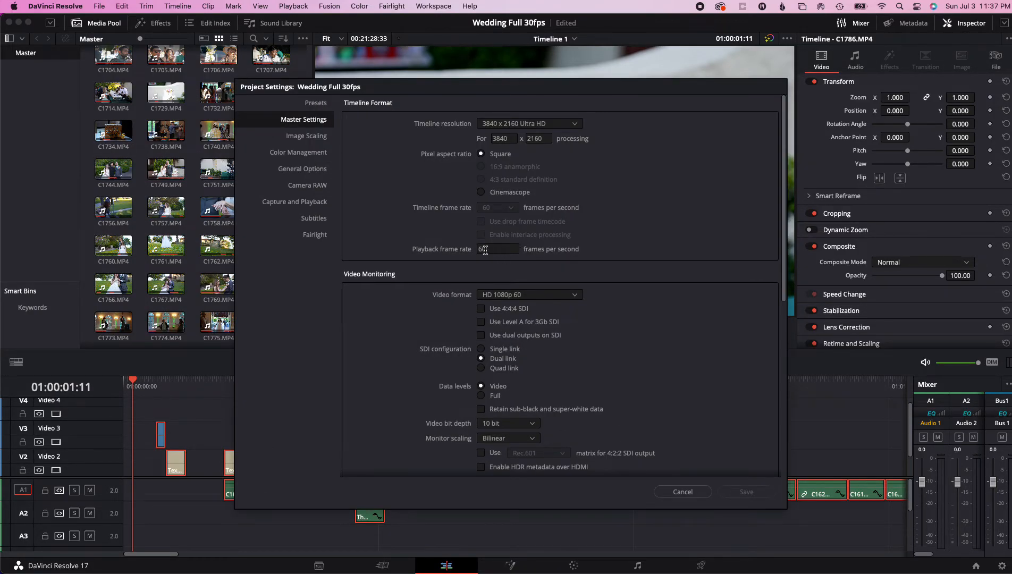
mouse_move(622, 332)
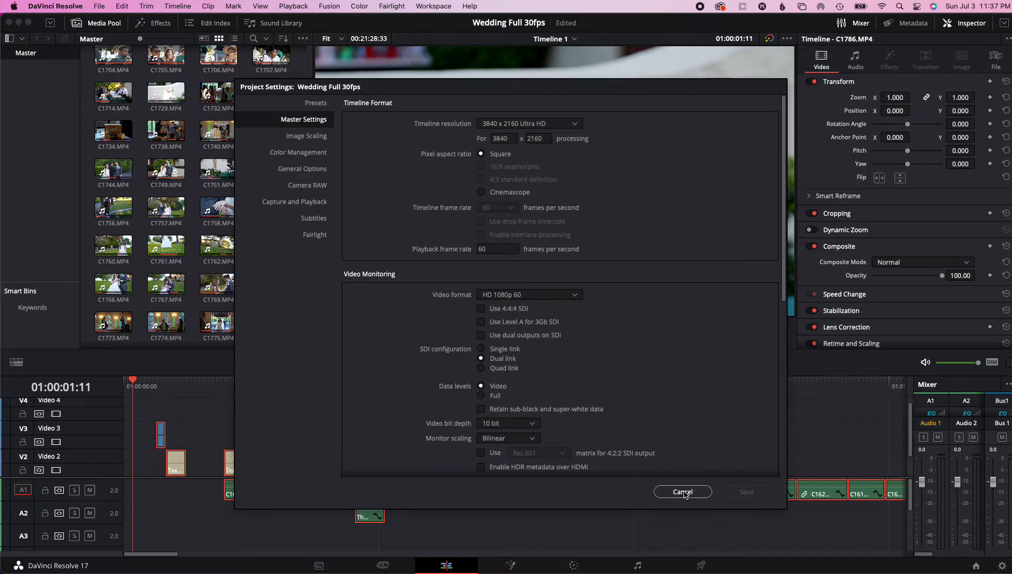
click(682, 491)
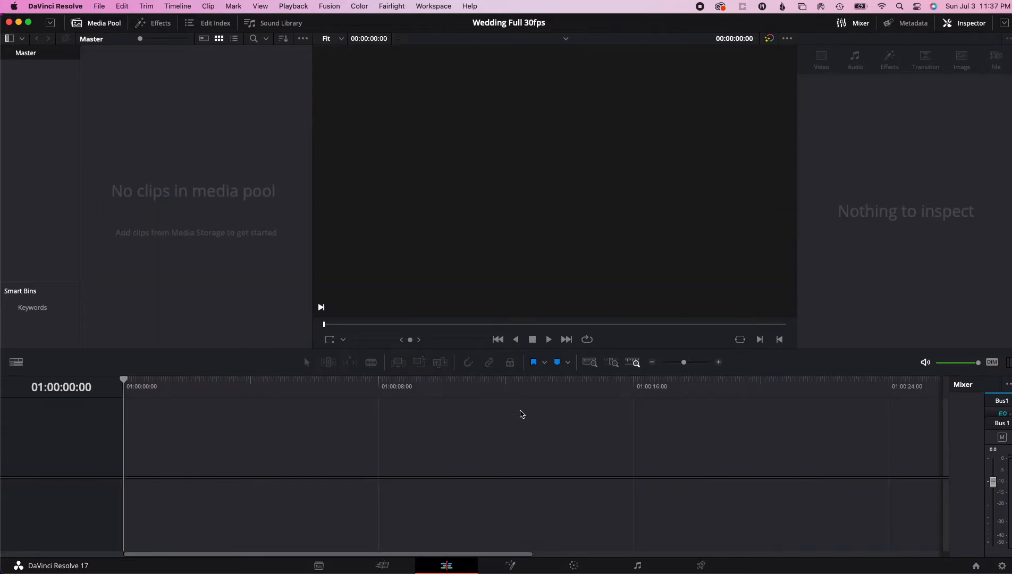
mouse_move(109, 380)
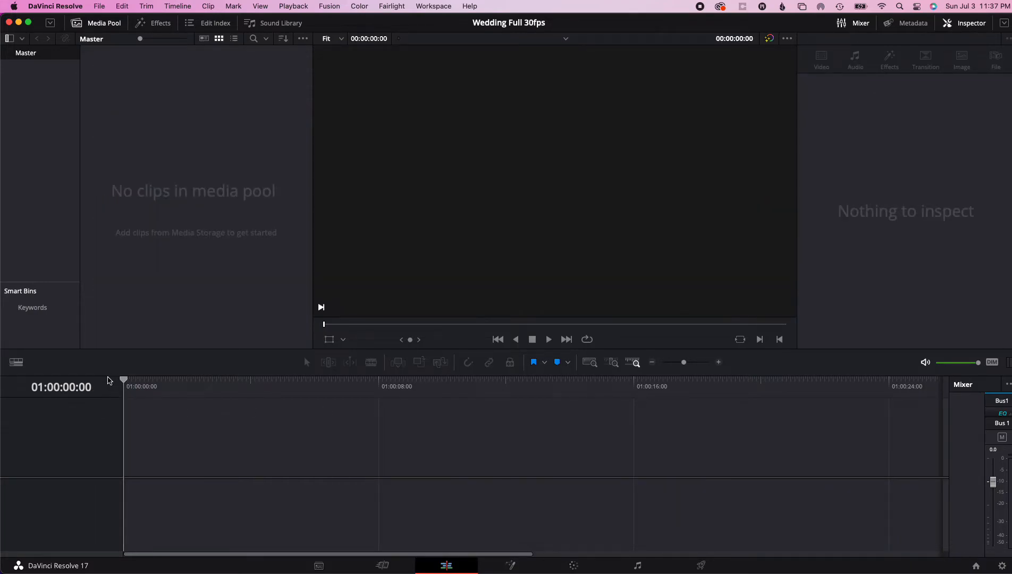
mouse_move(143, 99)
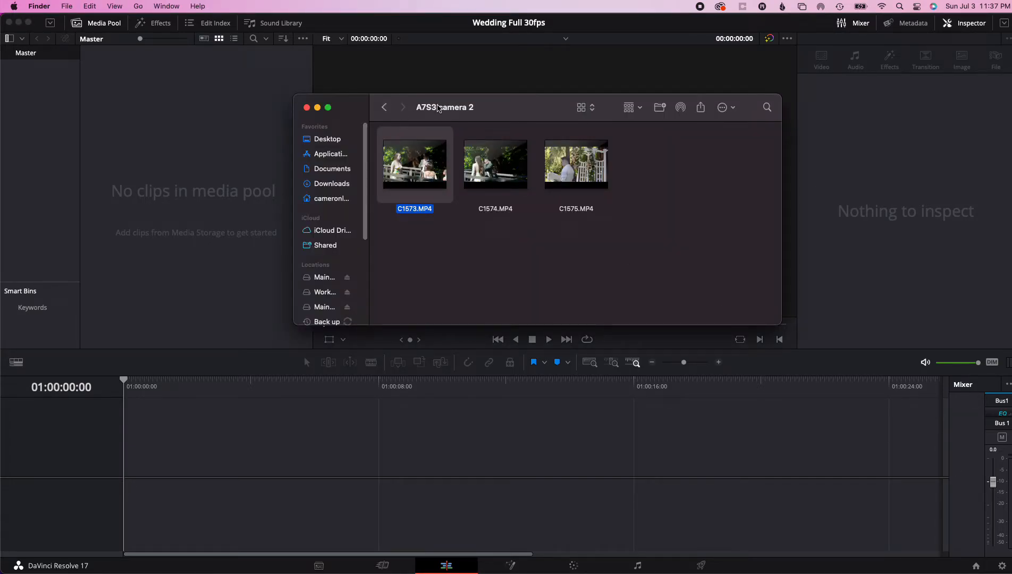
mouse_move(415, 164)
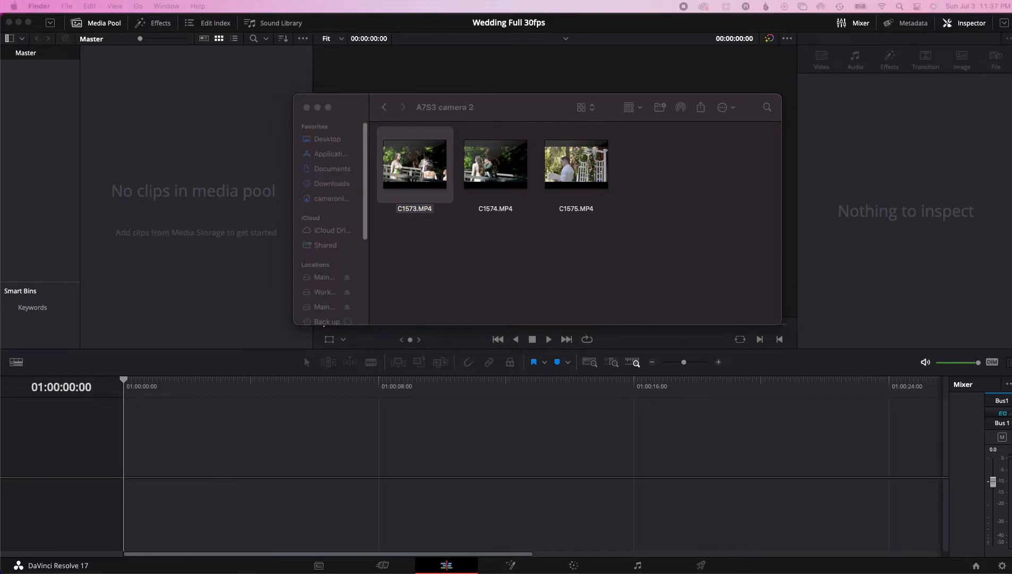
double_click(415, 164)
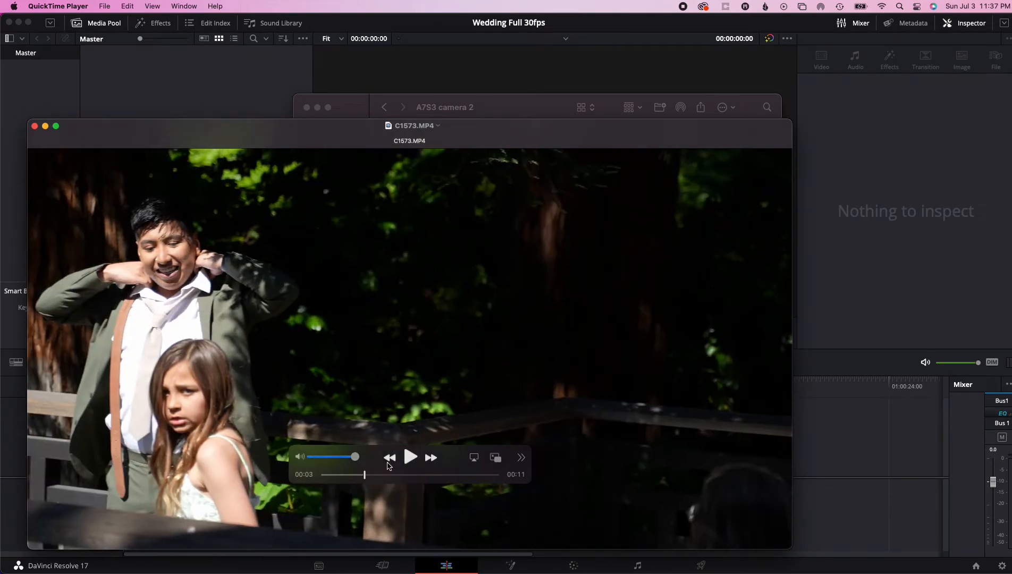
click(410, 457)
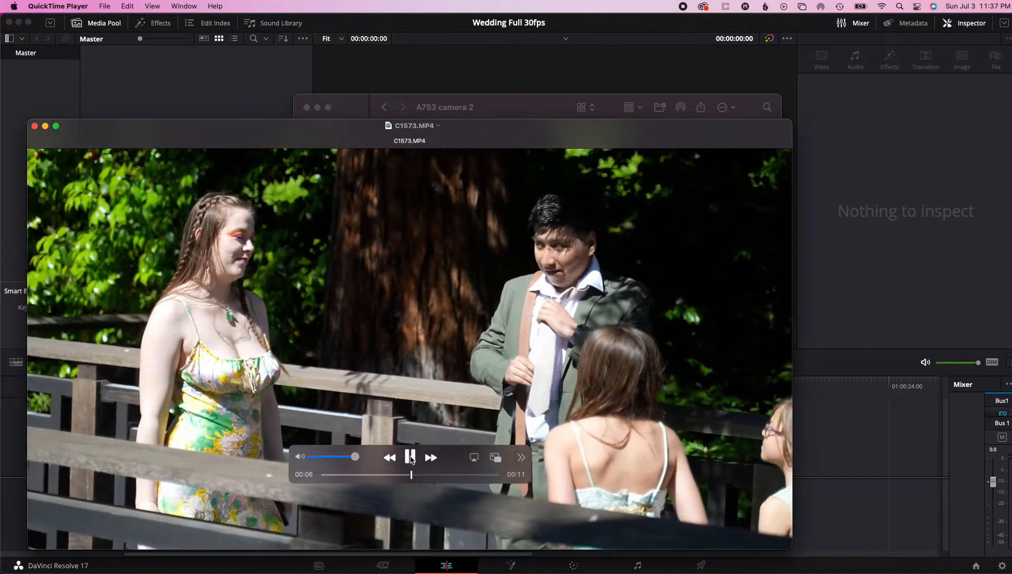
click(410, 457)
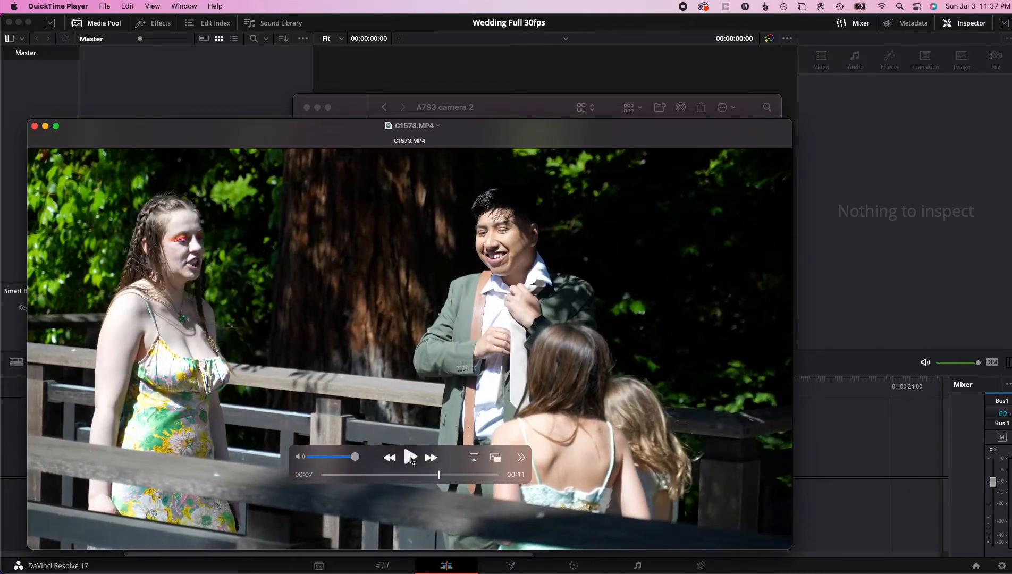
mouse_move(35, 126)
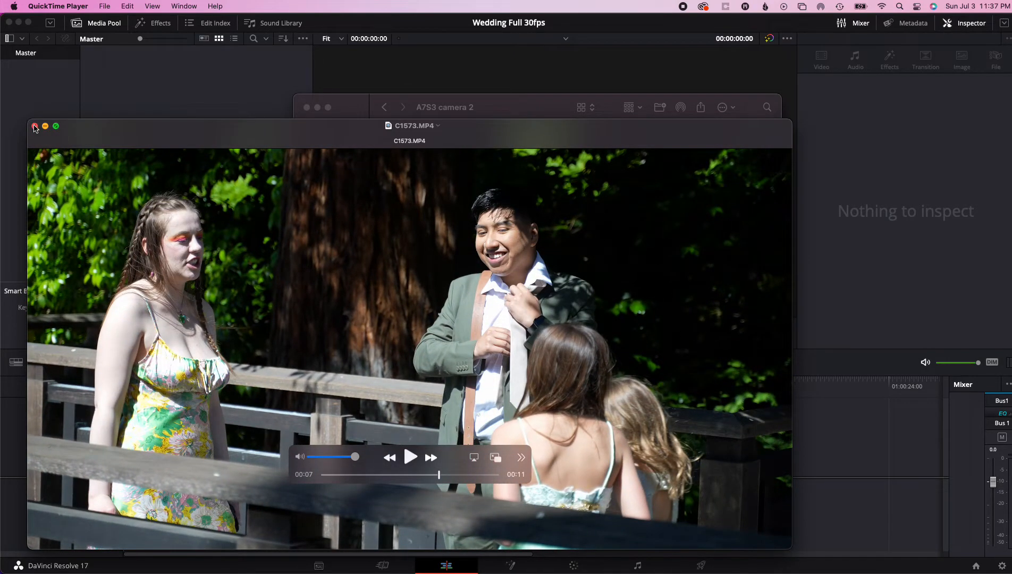
click(35, 126)
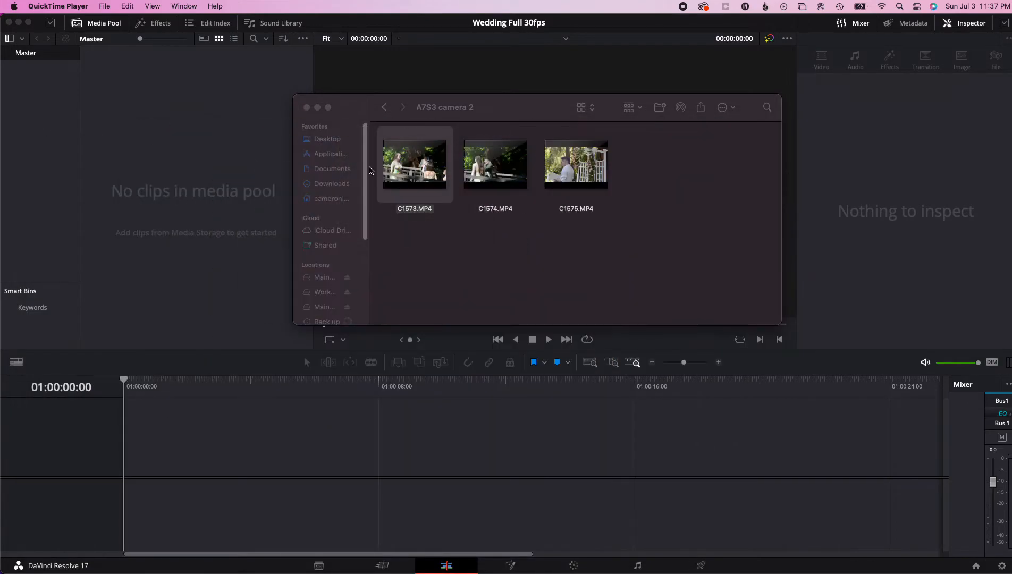
mouse_move(400, 180)
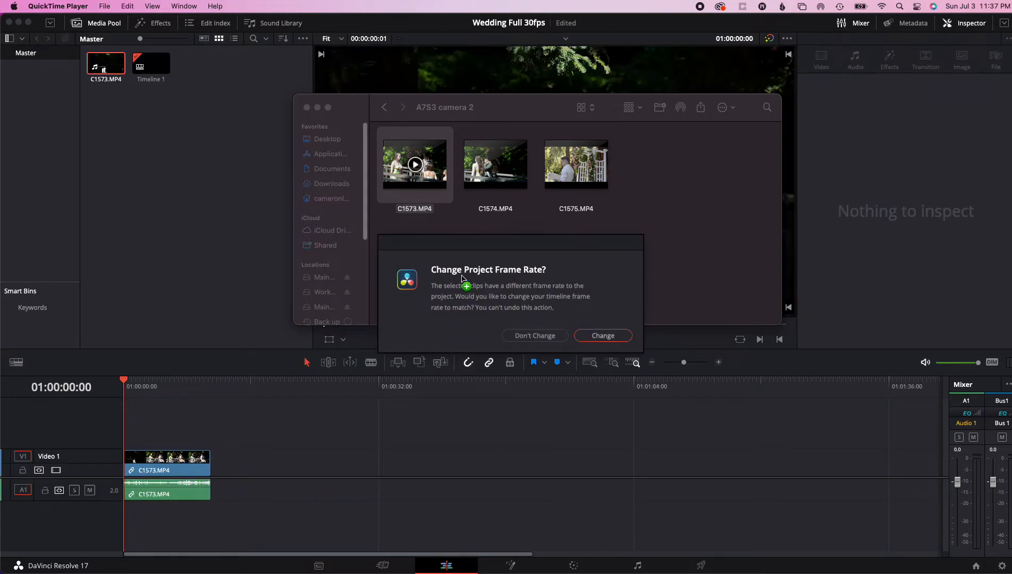
mouse_move(484, 278)
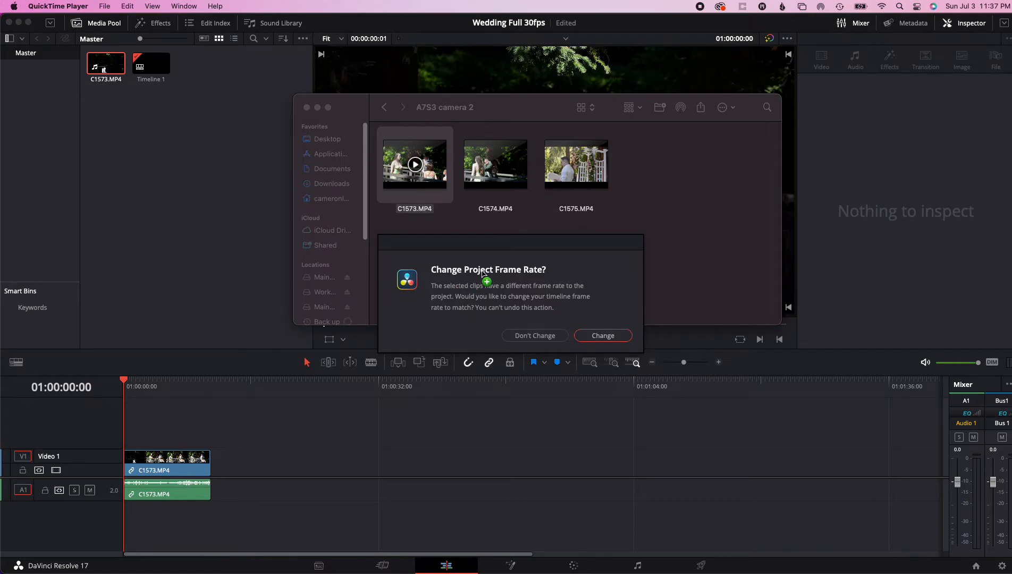
mouse_move(548, 274)
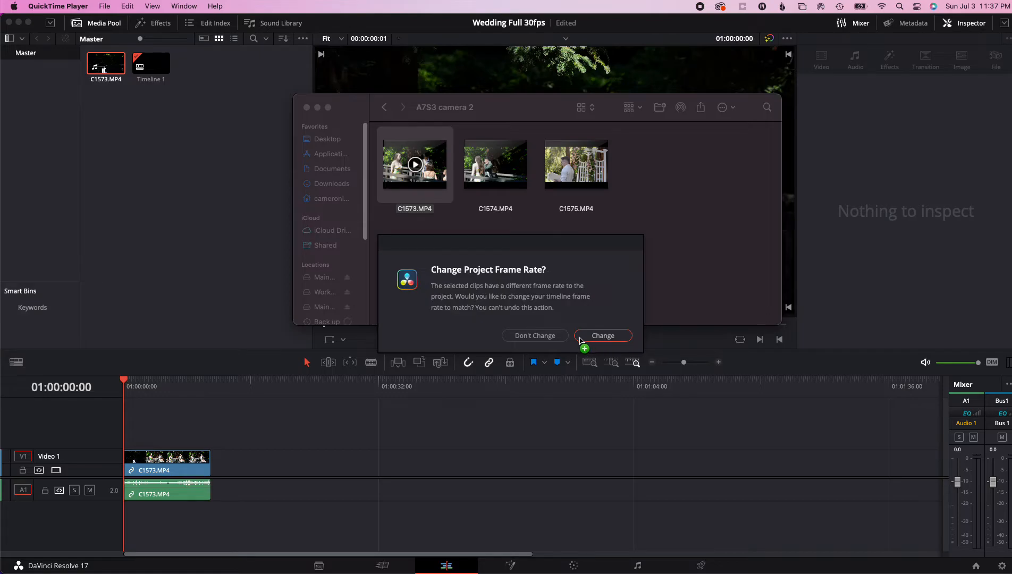
mouse_move(513, 321)
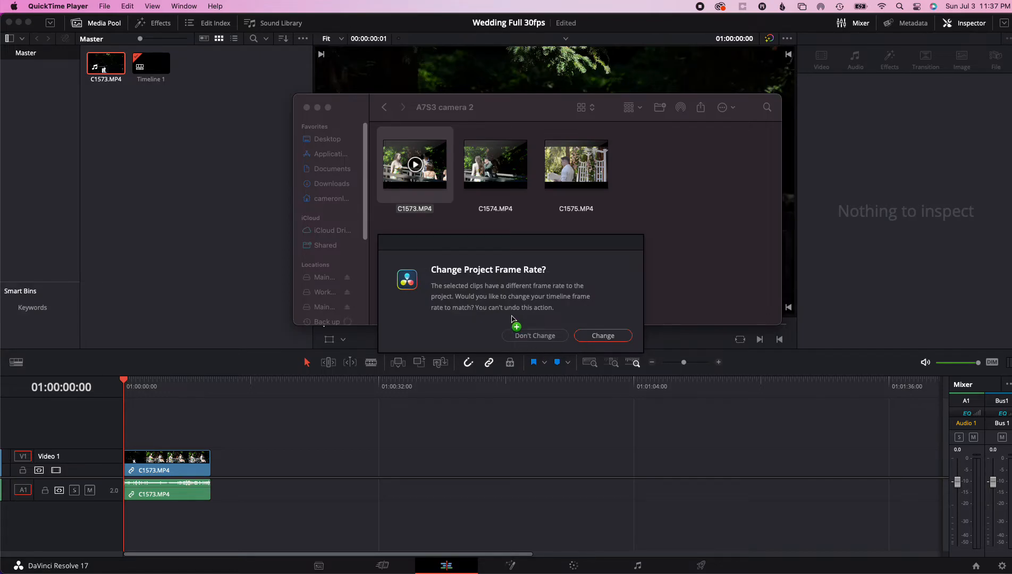
mouse_move(529, 341)
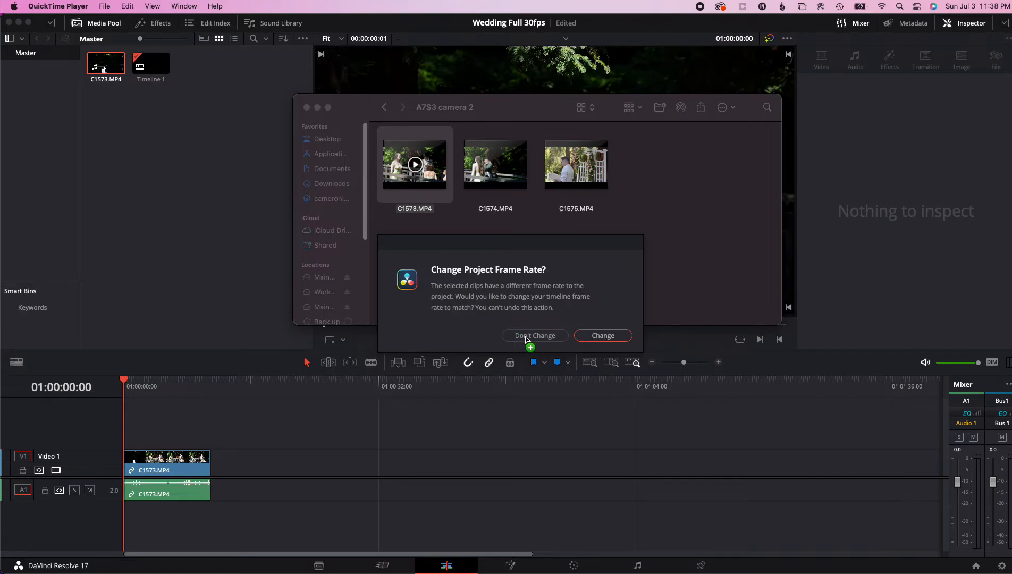
- Answer Don't Change to the frame-rate prompt so the project stays at 30 fps
click(534, 335)
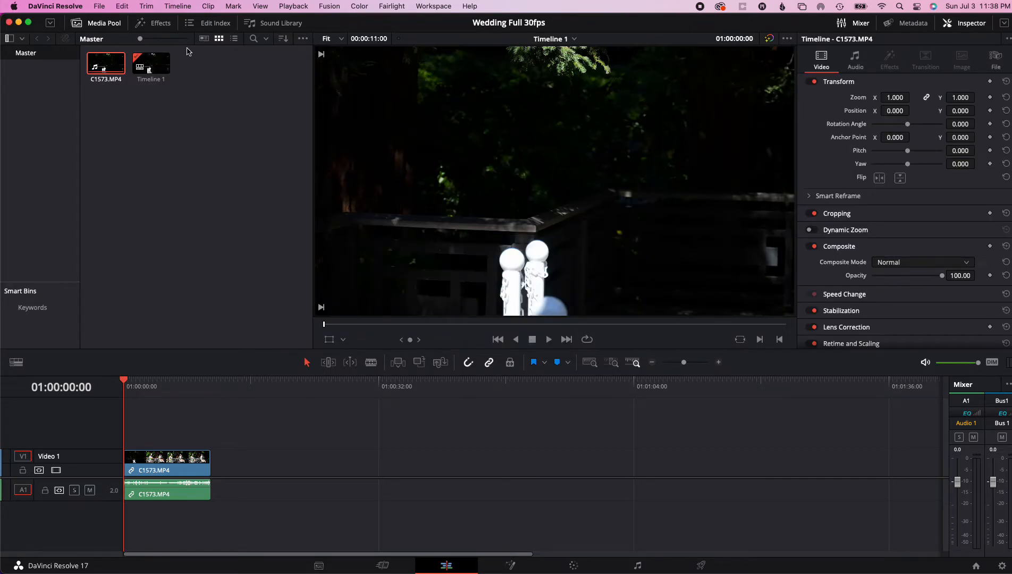
click(100, 5)
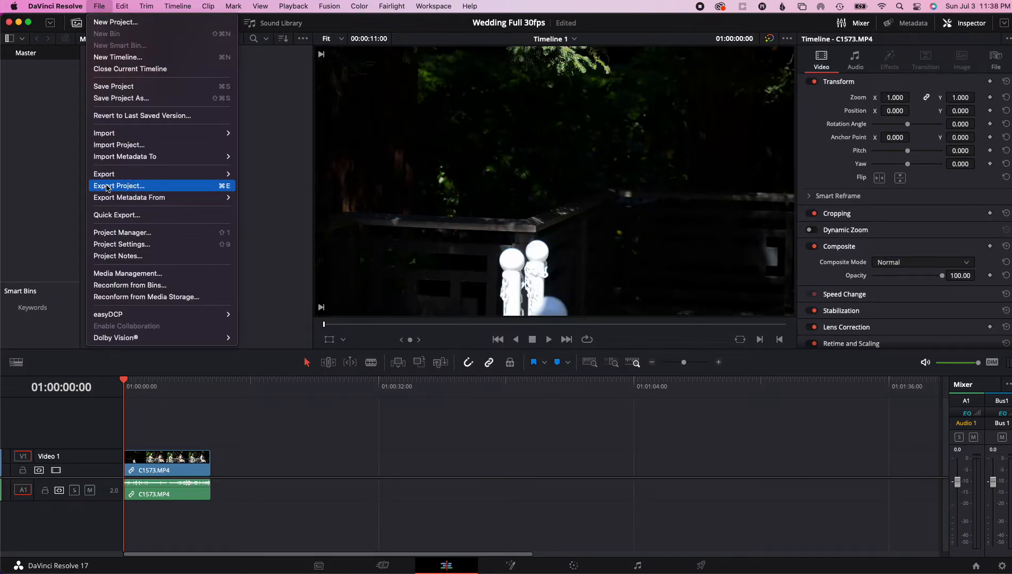
click(121, 244)
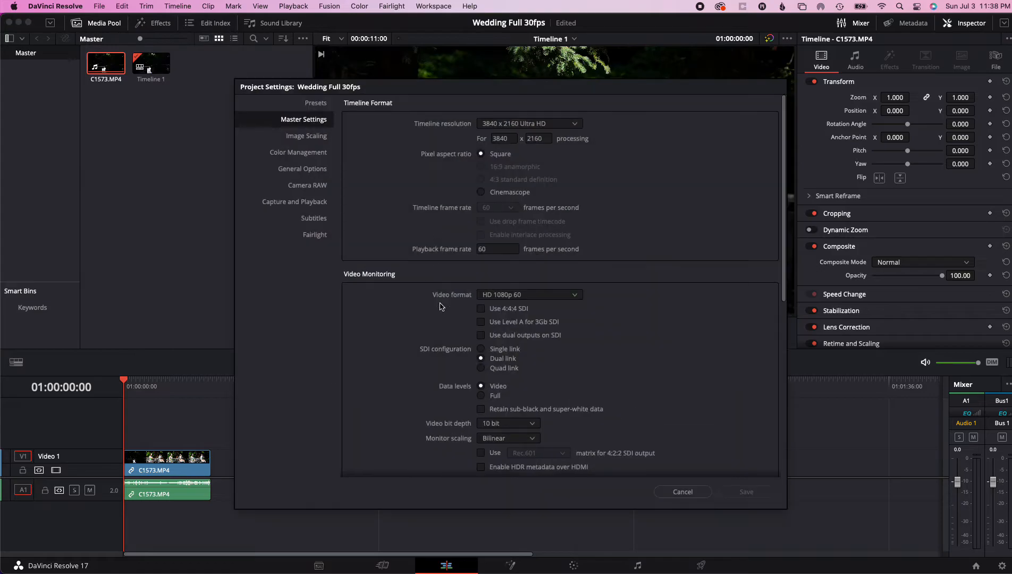
mouse_move(682, 491)
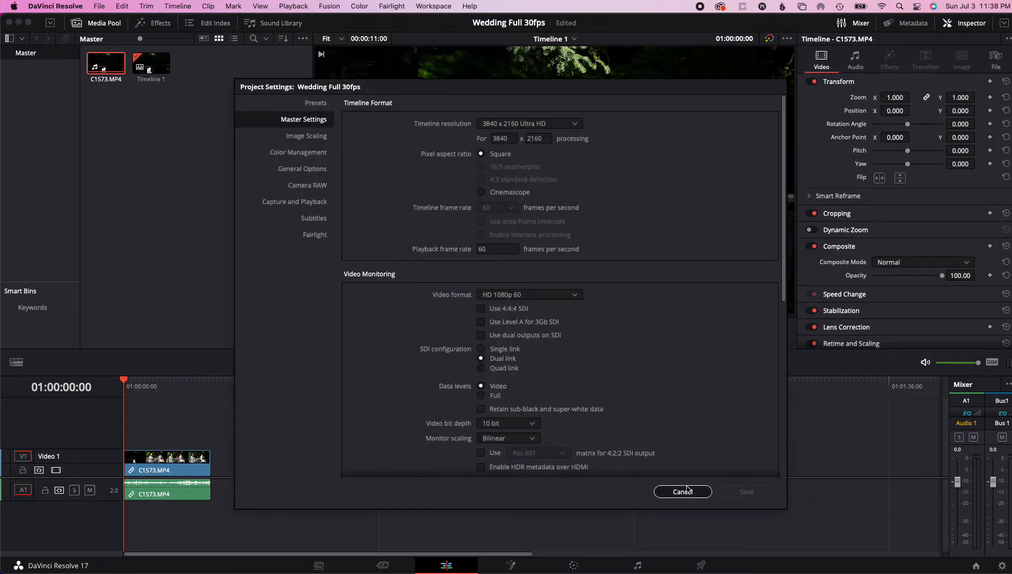
click(682, 491)
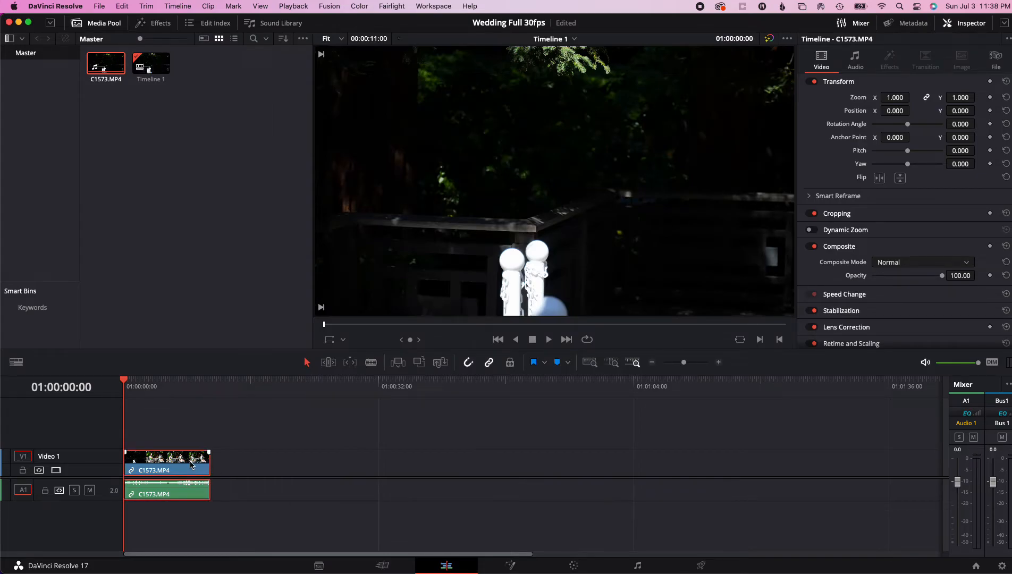
mouse_move(164, 385)
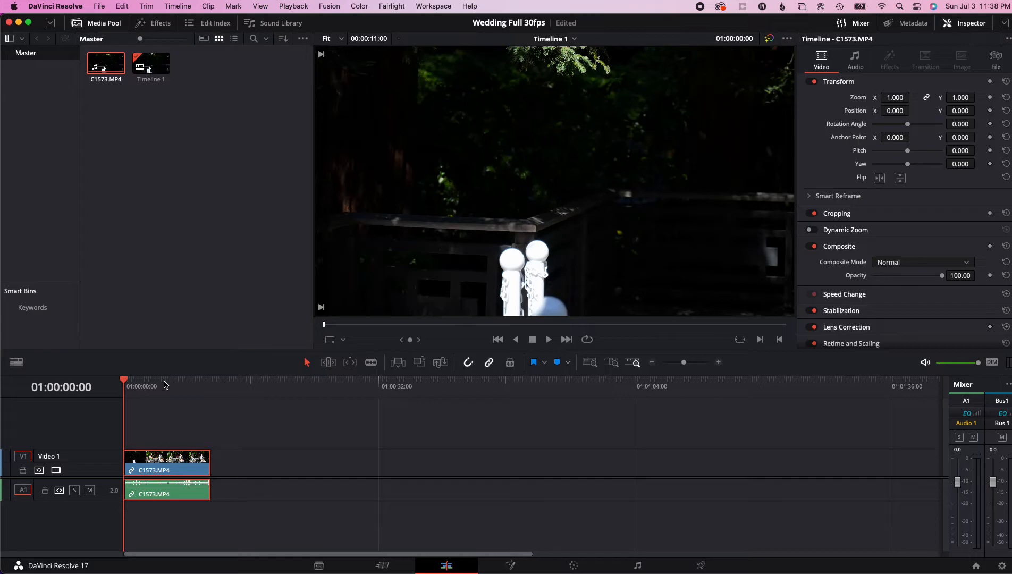
mouse_move(231, 236)
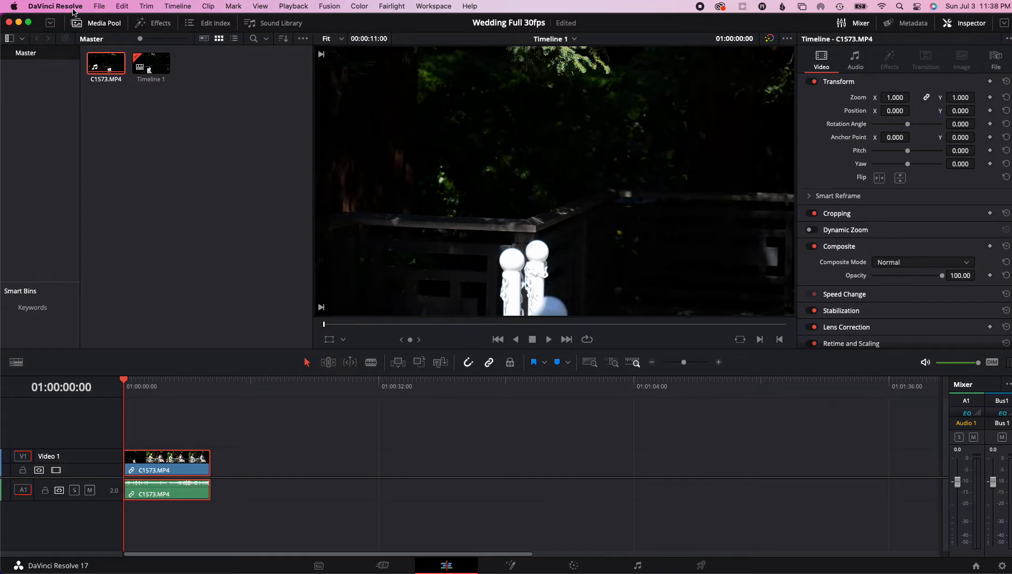
click(100, 5)
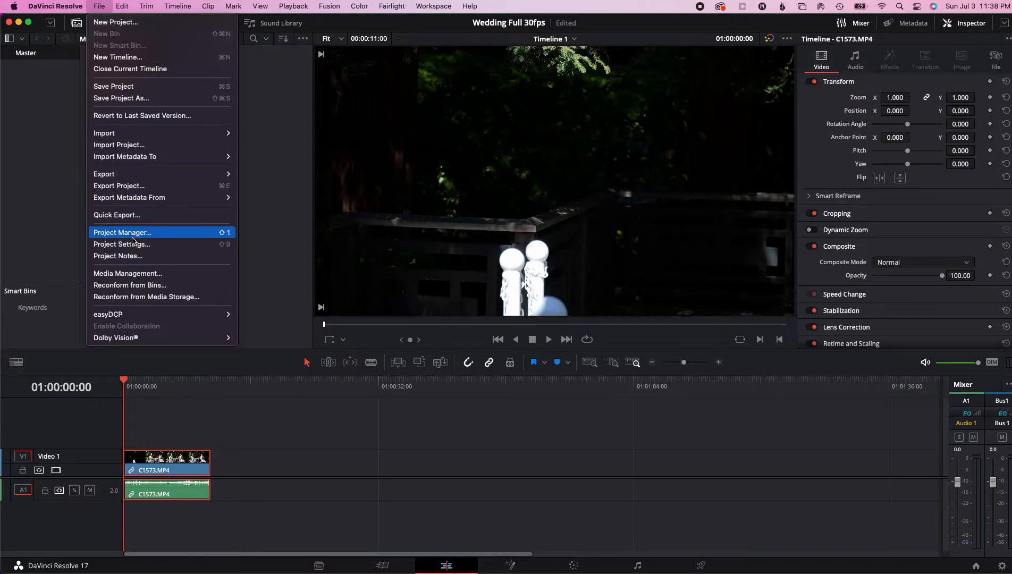
mouse_move(116, 28)
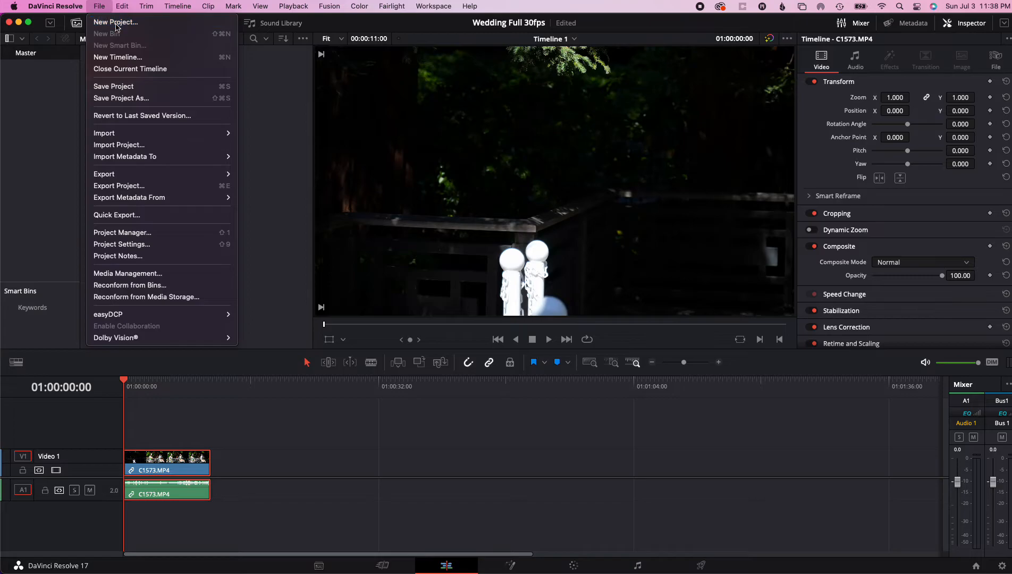
- Create a new project named Wedding 30fps 2
click(115, 22)
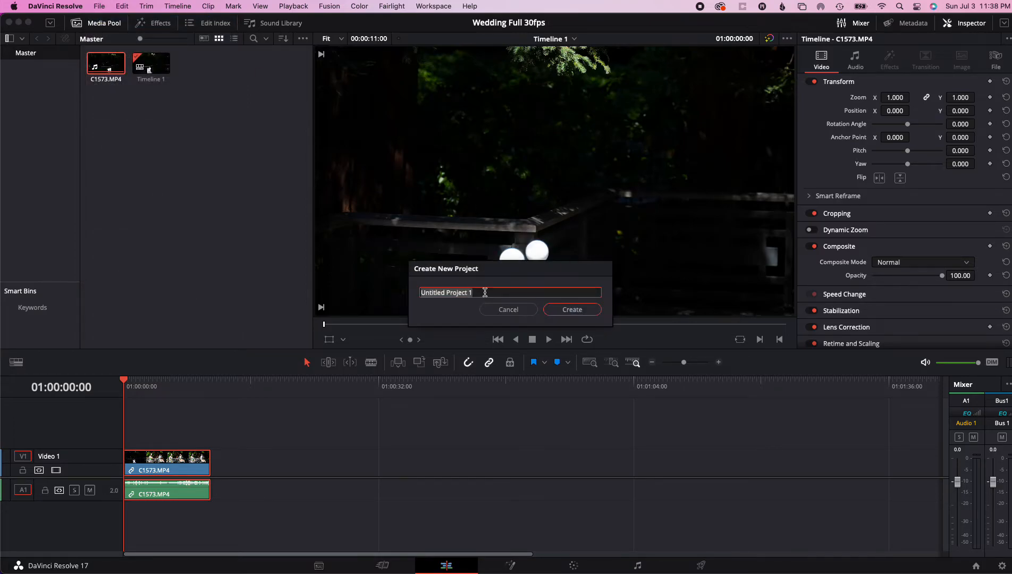
text(Wedding)
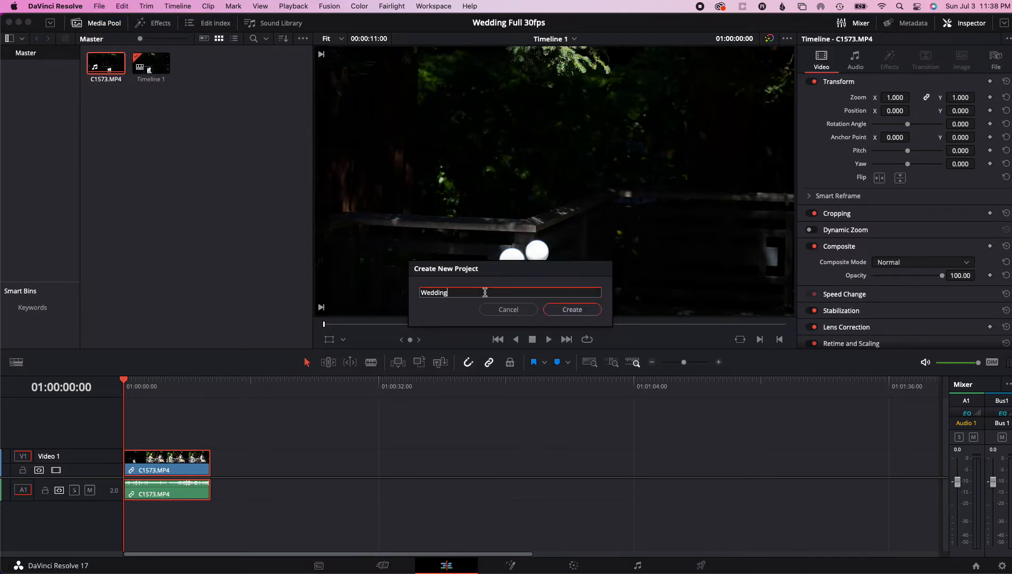
text(30)
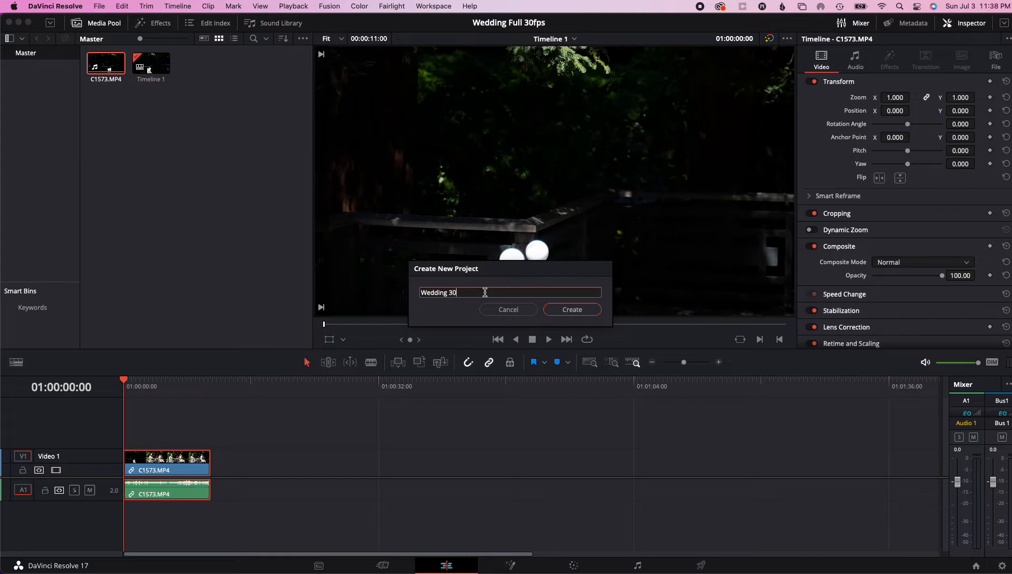
text(fps)
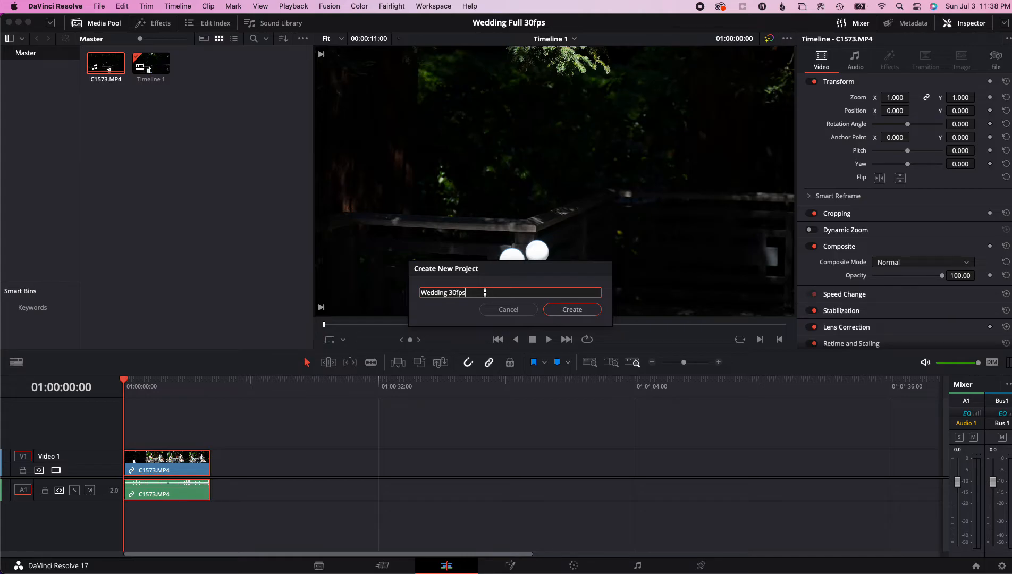
text(2)
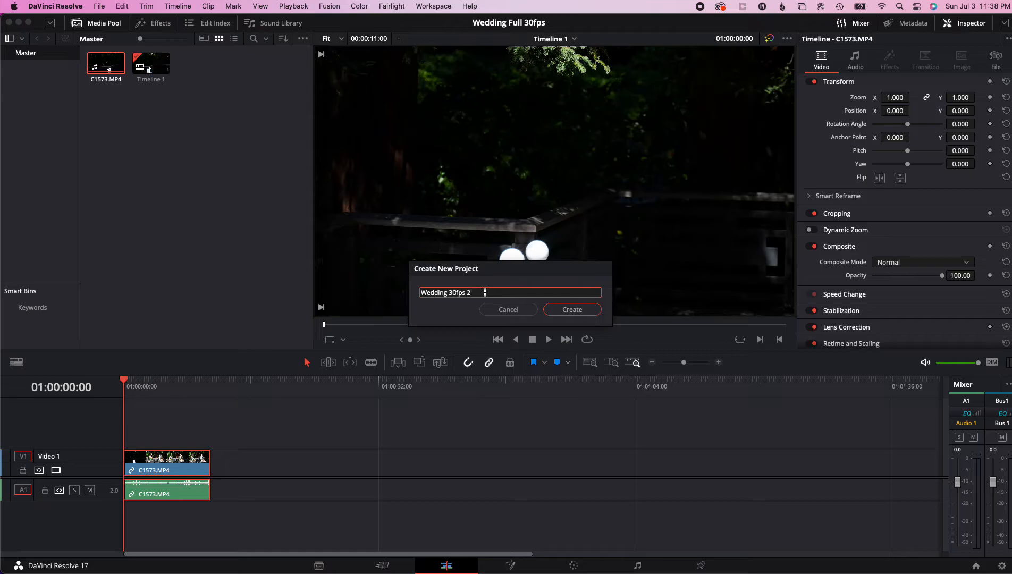
click(571, 309)
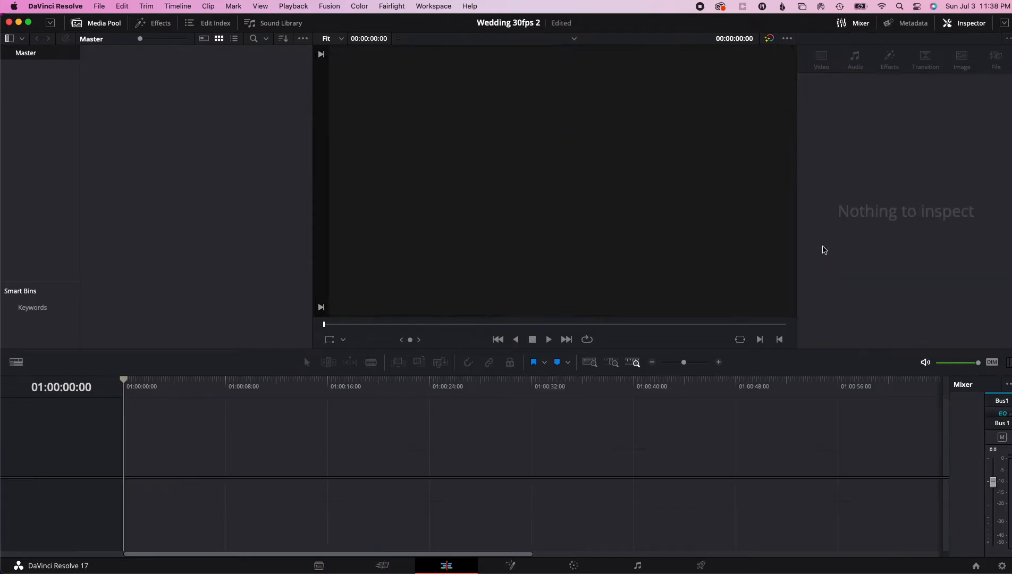
- Set Wedding 30fps 2's timeline frame rate to 30 fps and save the settings
click(100, 6)
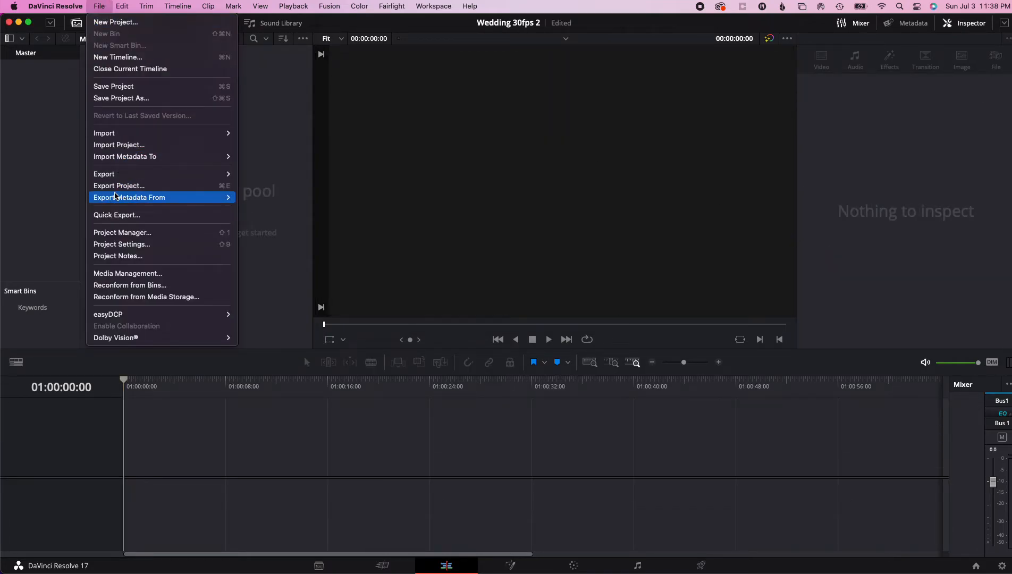
click(121, 245)
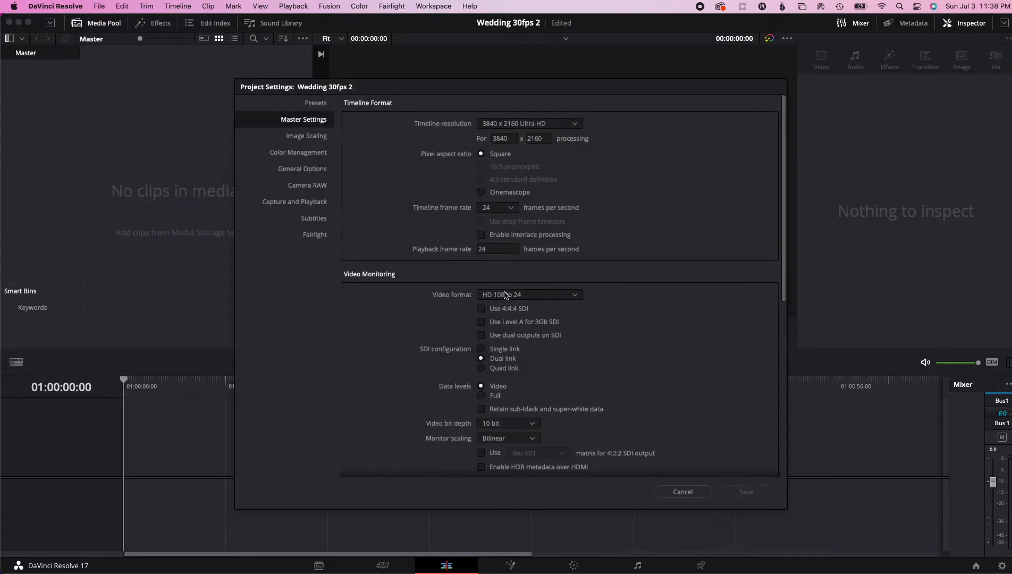
click(497, 207)
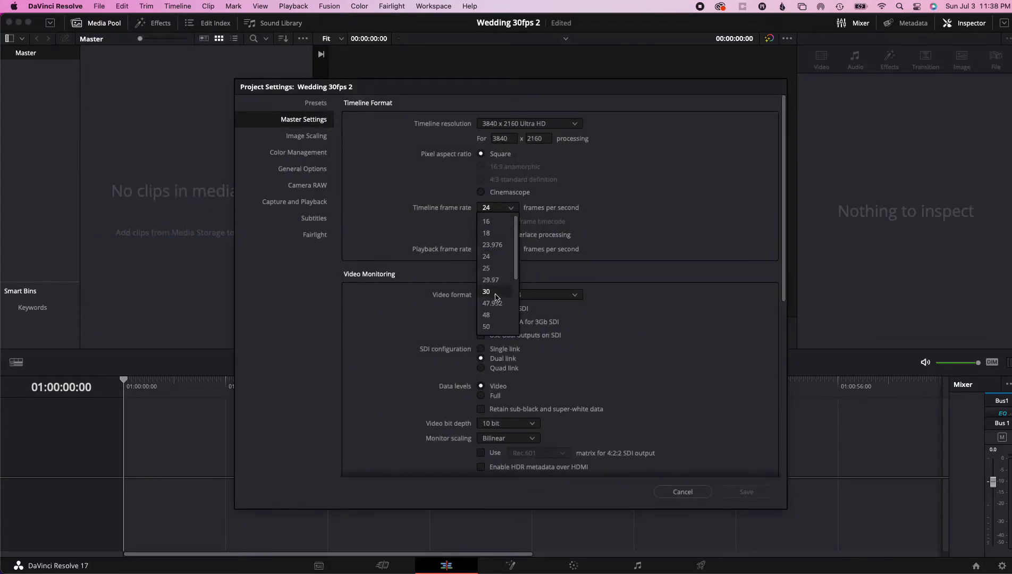
click(486, 291)
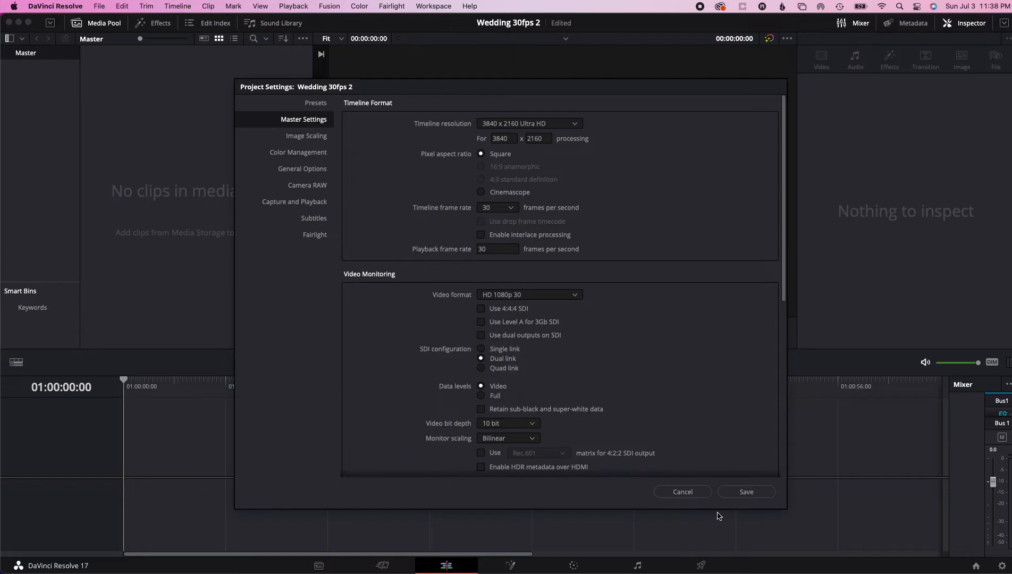
click(746, 491)
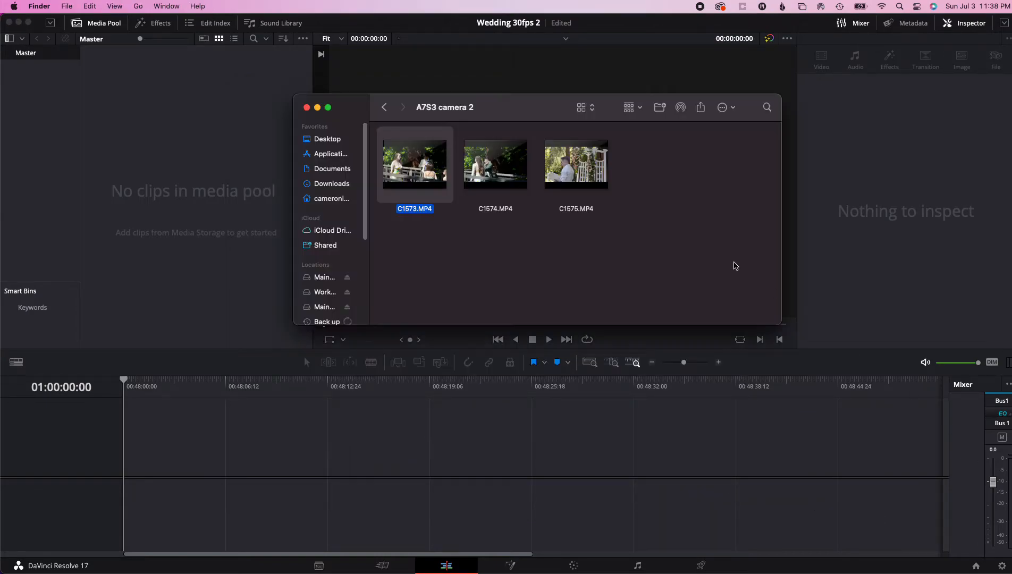
mouse_move(414, 165)
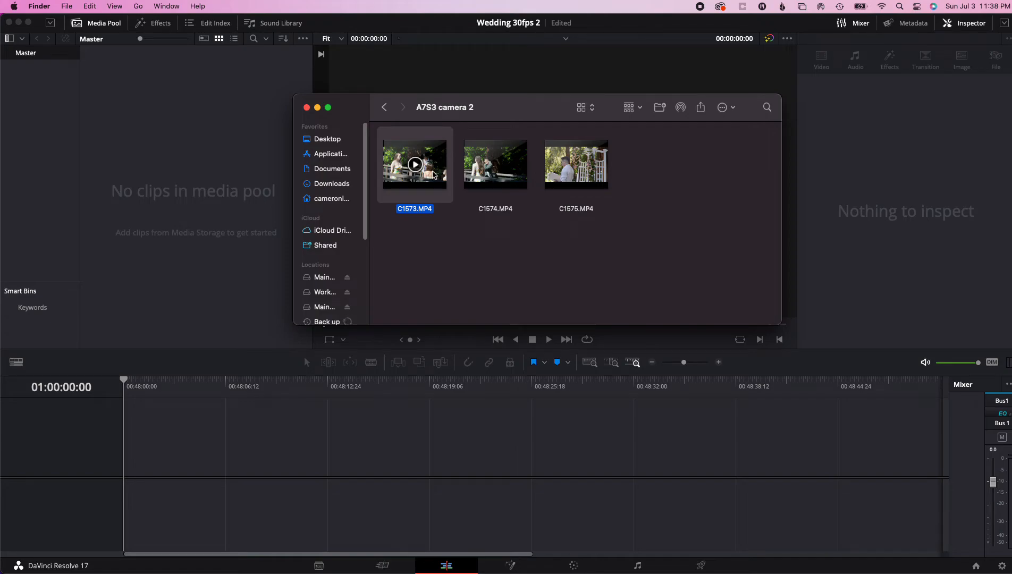
mouse_move(423, 174)
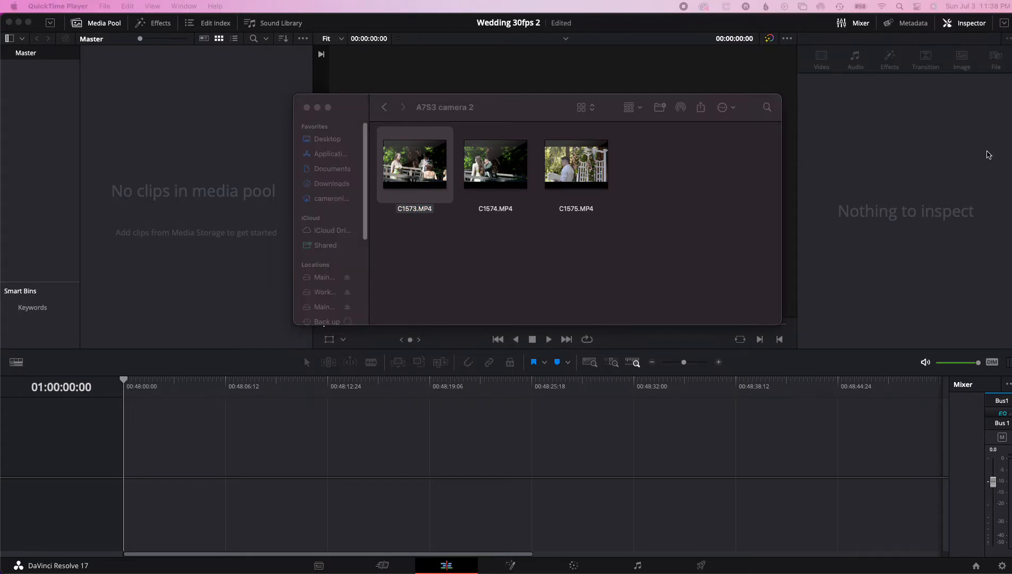
- Preview C1573.MP4 in QuickTime Player, playing a few seconds from about four seconds in
double_click(414, 164)
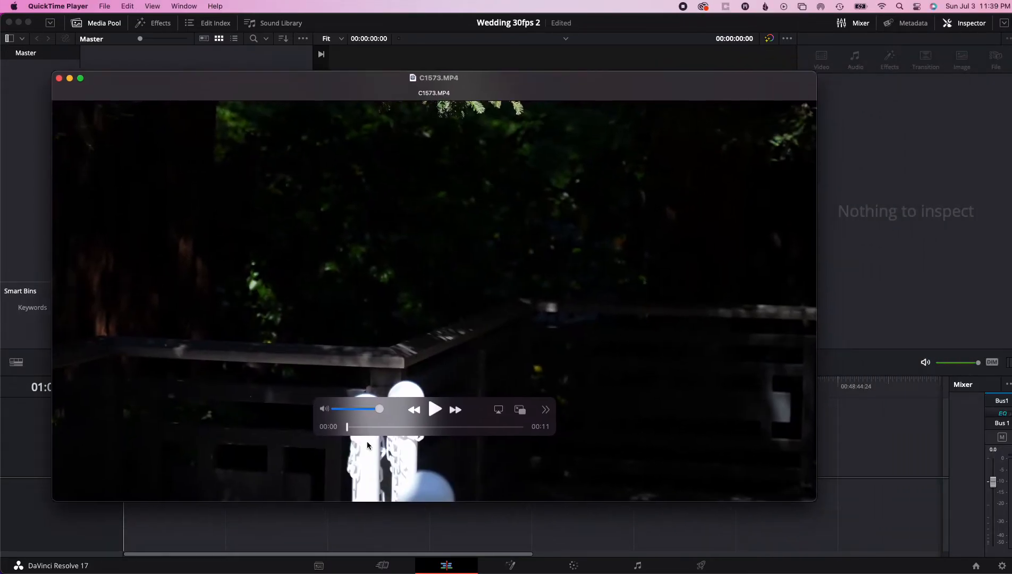
click(411, 427)
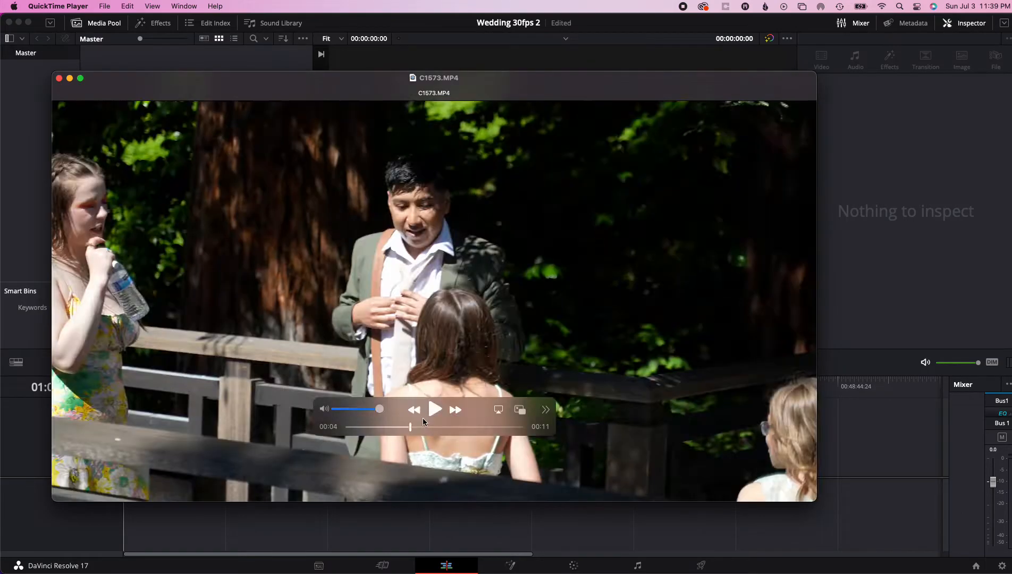
click(435, 408)
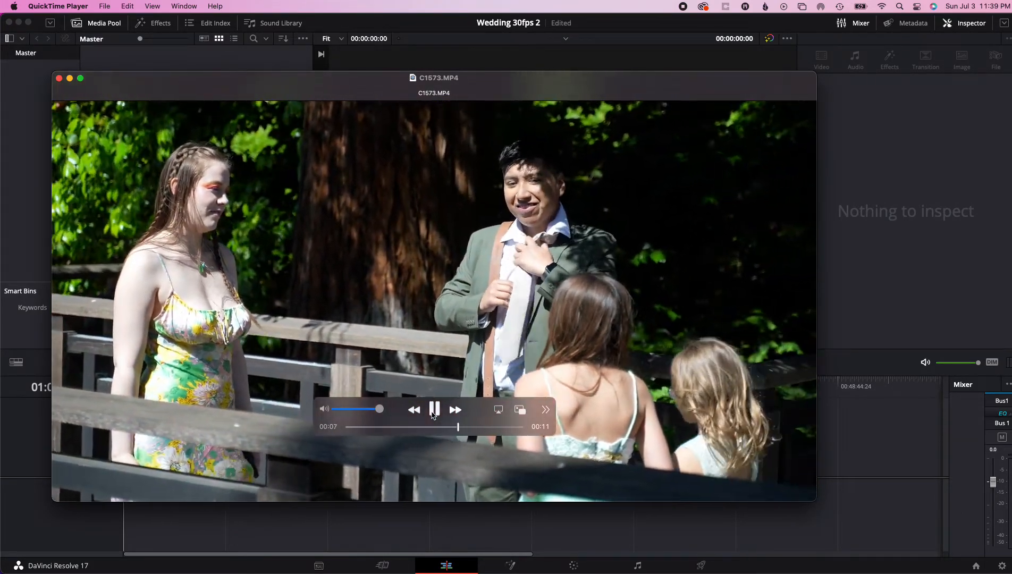
click(435, 409)
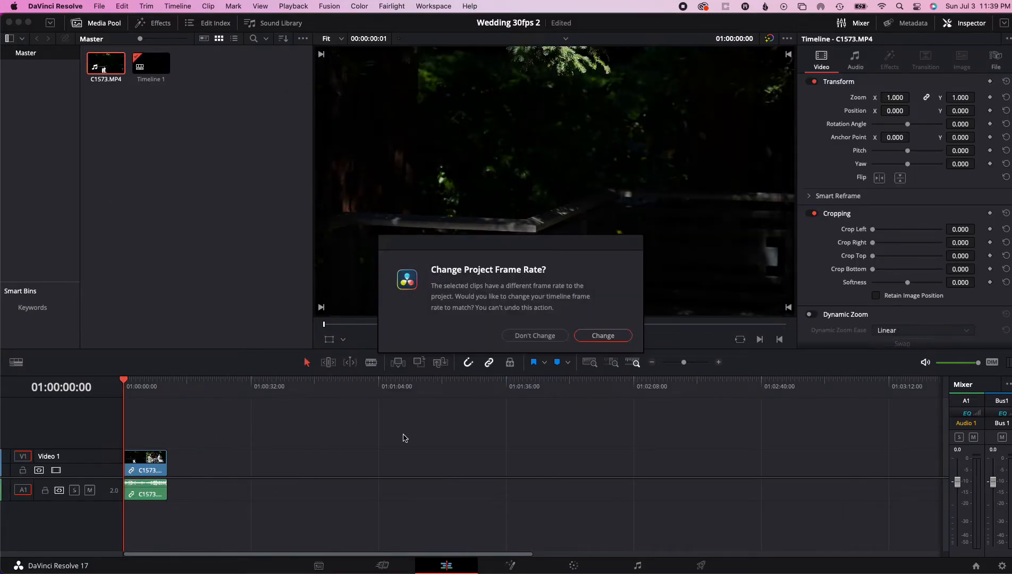
mouse_move(534, 334)
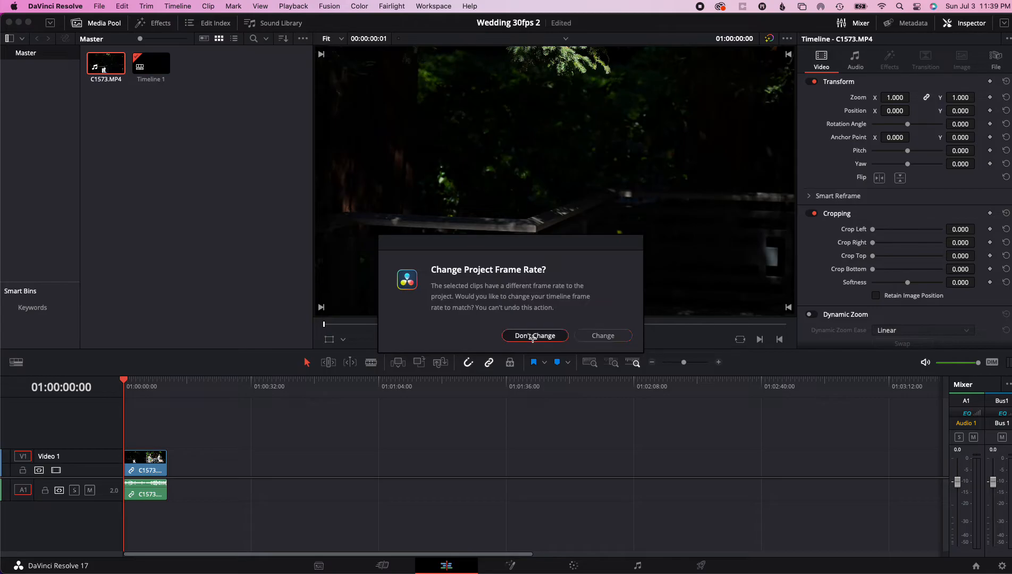
- Answer Don't Change so Wedding 30fps 2 keeps its 30 fps timeline rate
click(535, 335)
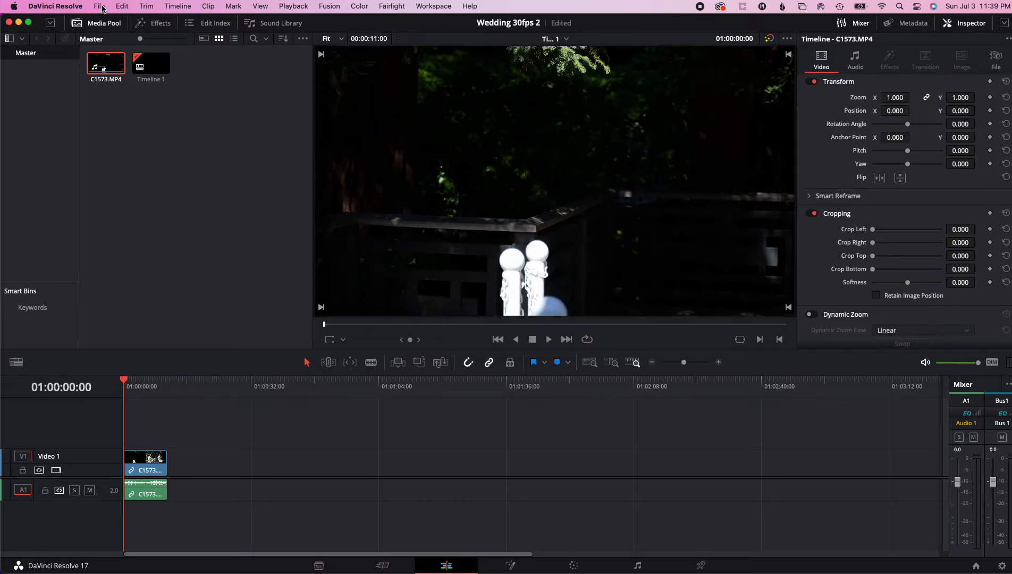
- Verify the 30 fps rates in Project Settings, close unchanged, and bring up the Project Manager
click(100, 6)
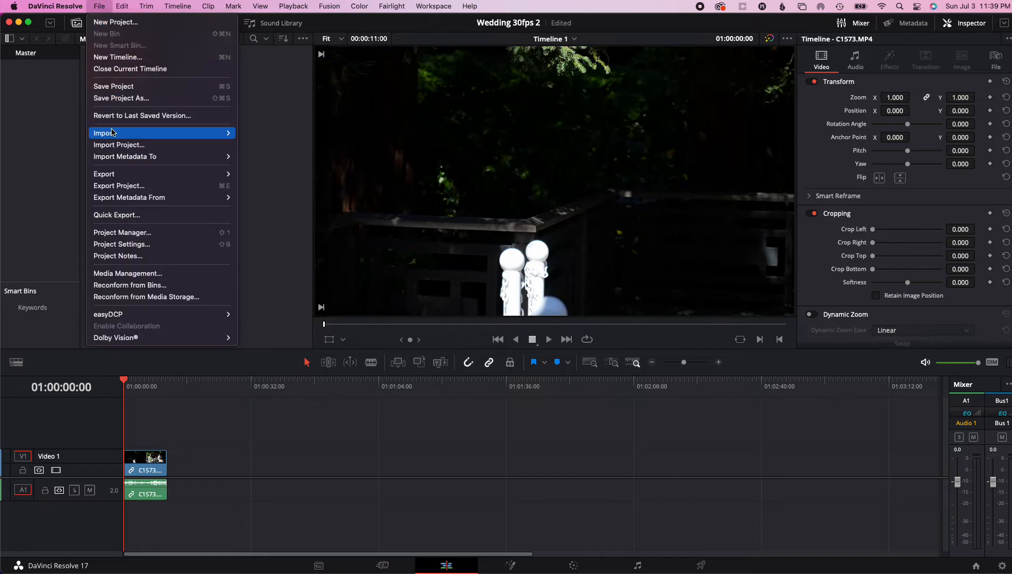
mouse_move(190, 244)
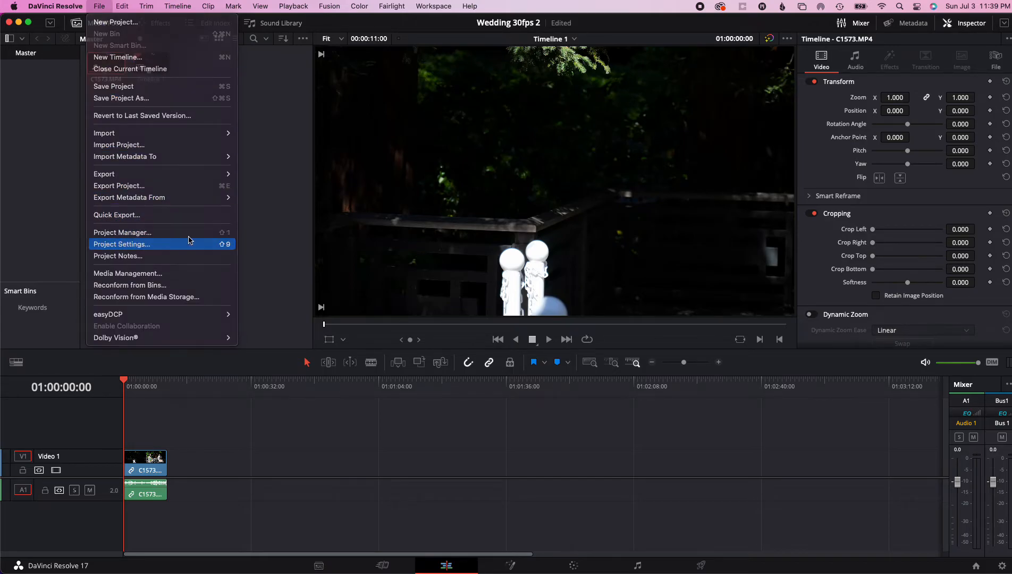
click(122, 245)
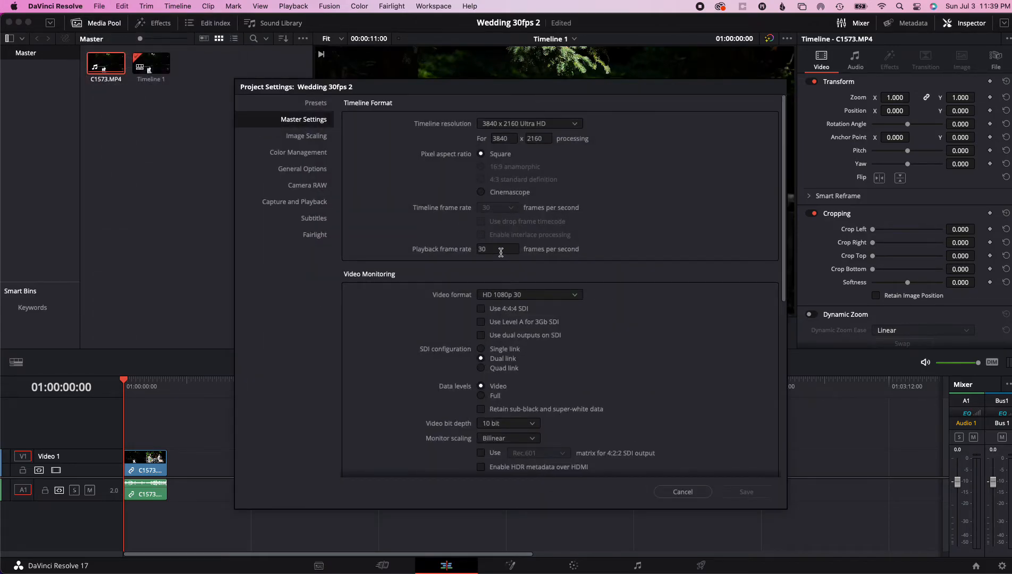
mouse_move(666, 485)
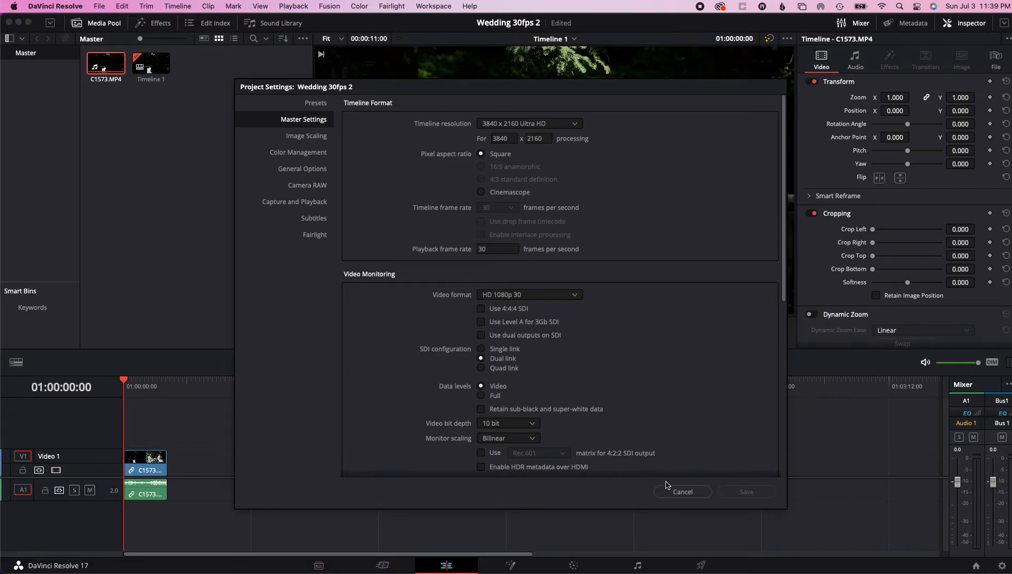
click(100, 6)
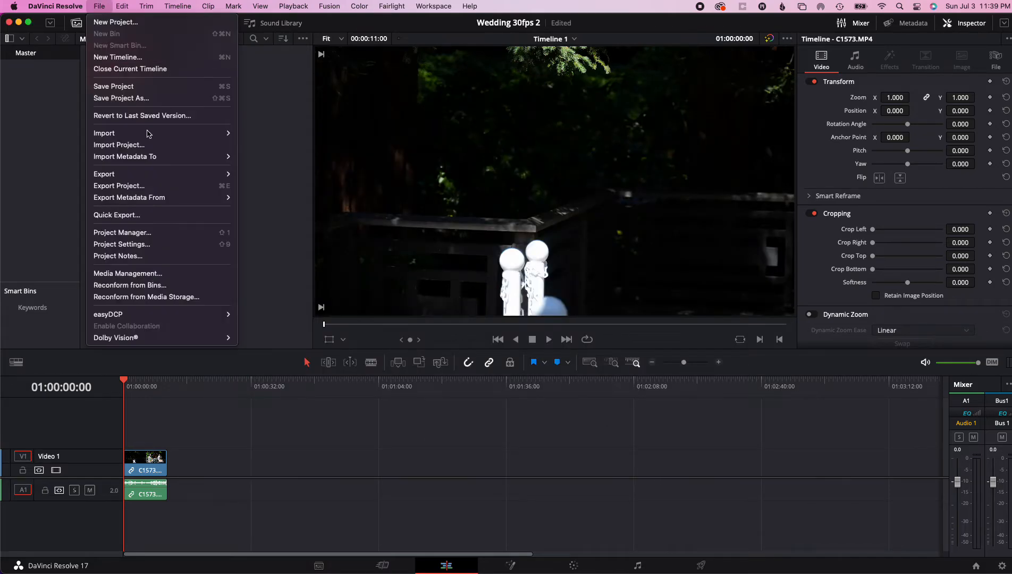
click(122, 232)
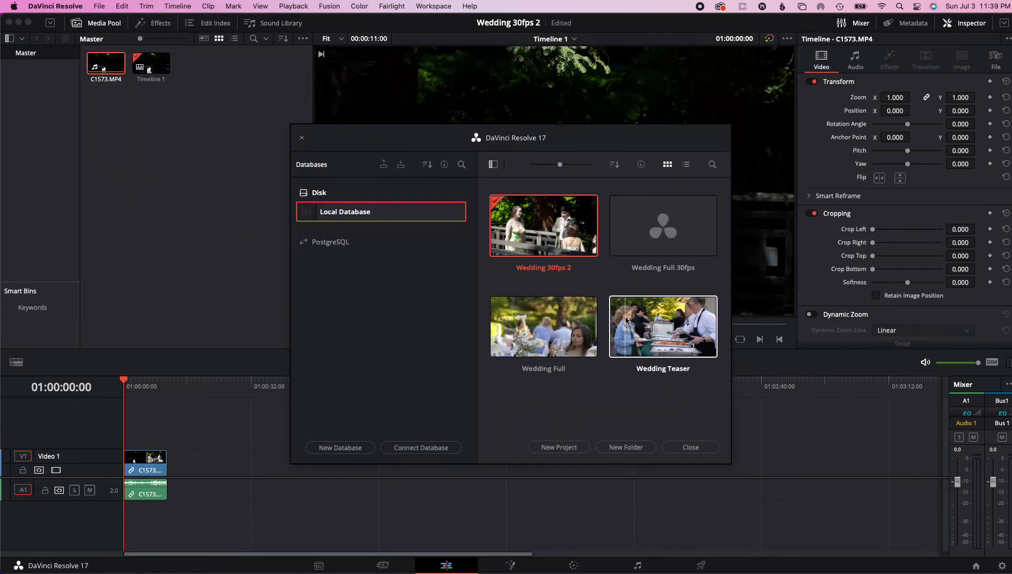
- Briefly view the Wedding Full project's edit, then return to Wedding 30fps 2 via Project Manager
double_click(544, 326)
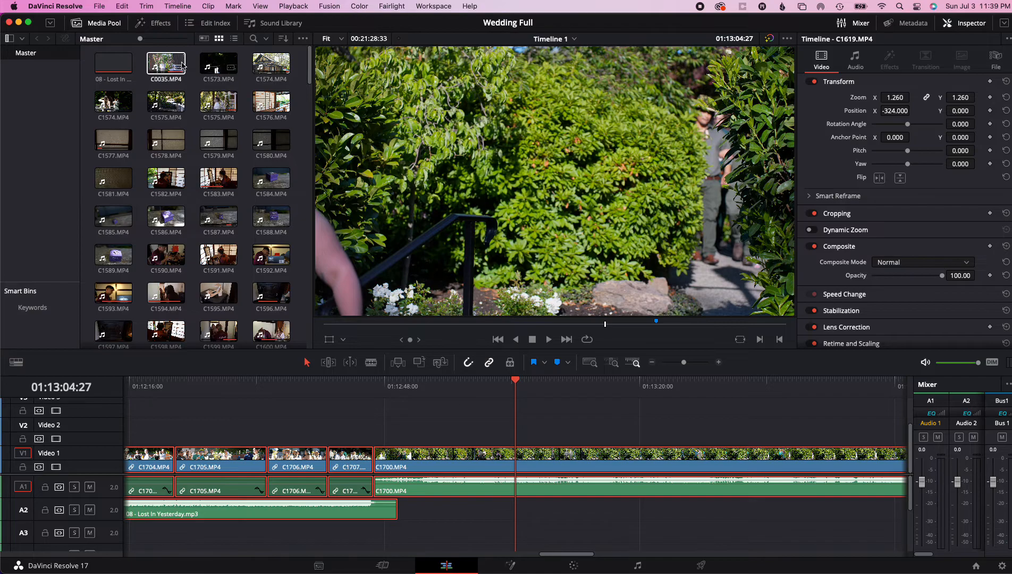
click(100, 6)
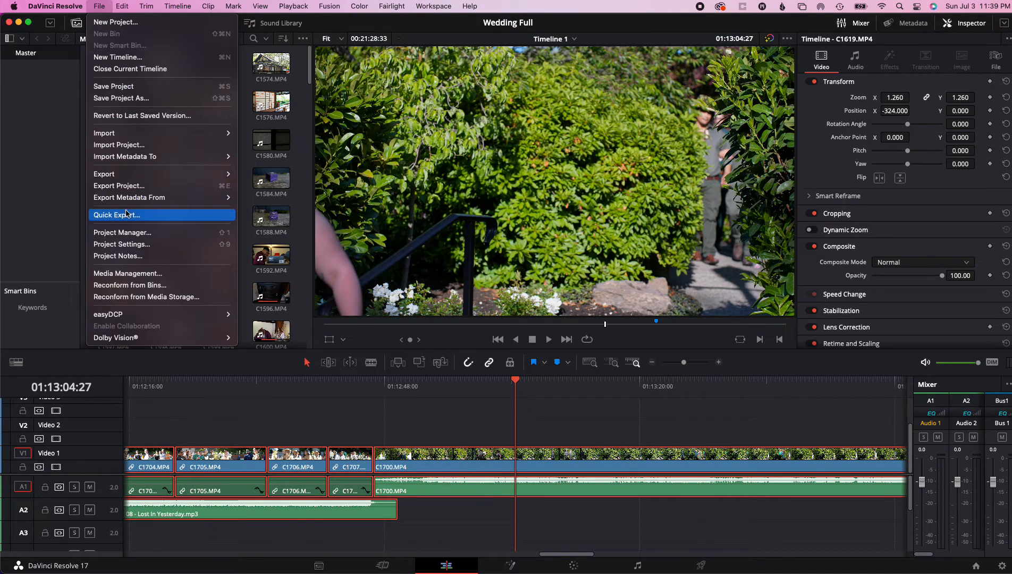
click(123, 232)
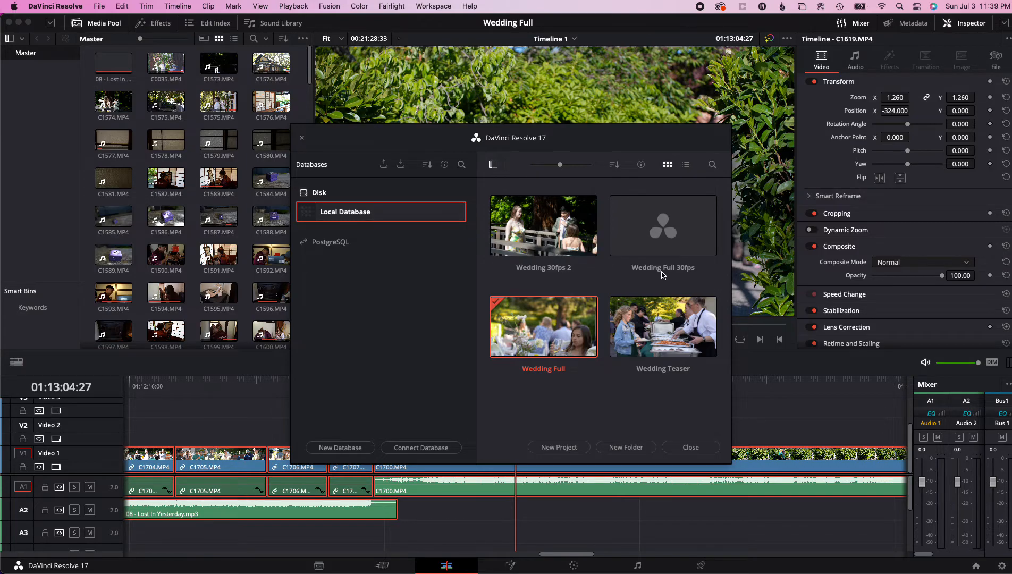
double_click(543, 225)
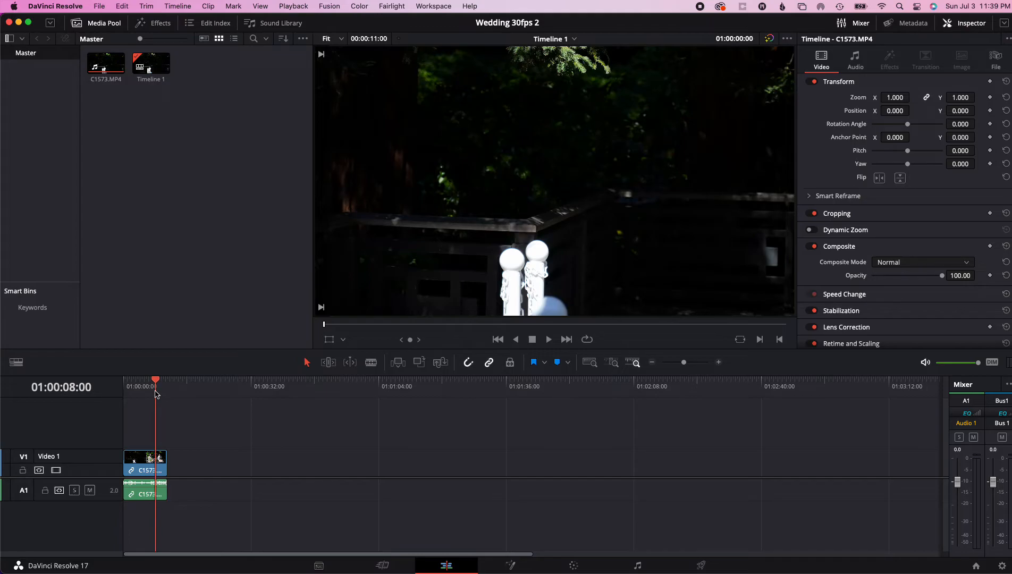
click(100, 5)
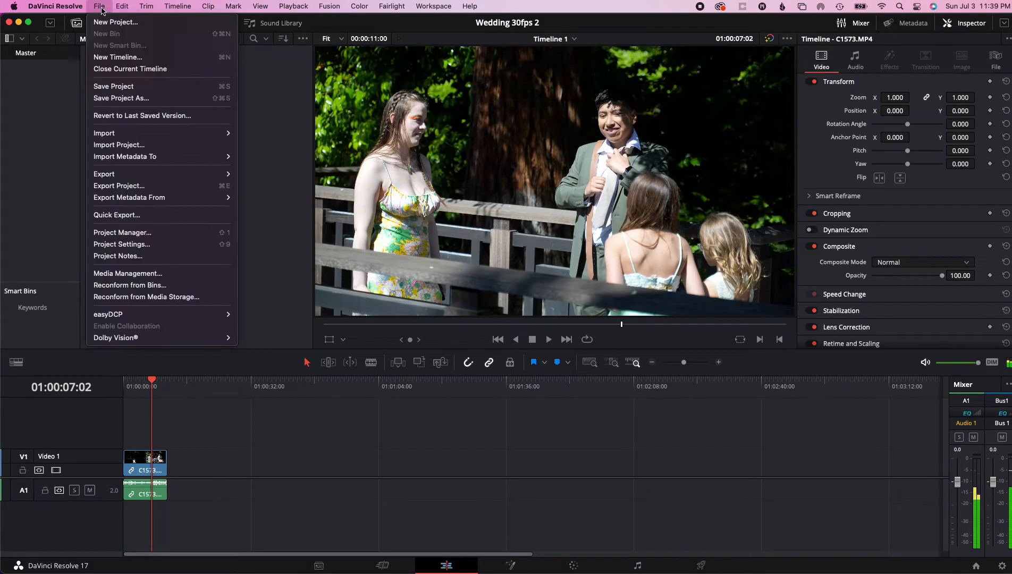
click(121, 245)
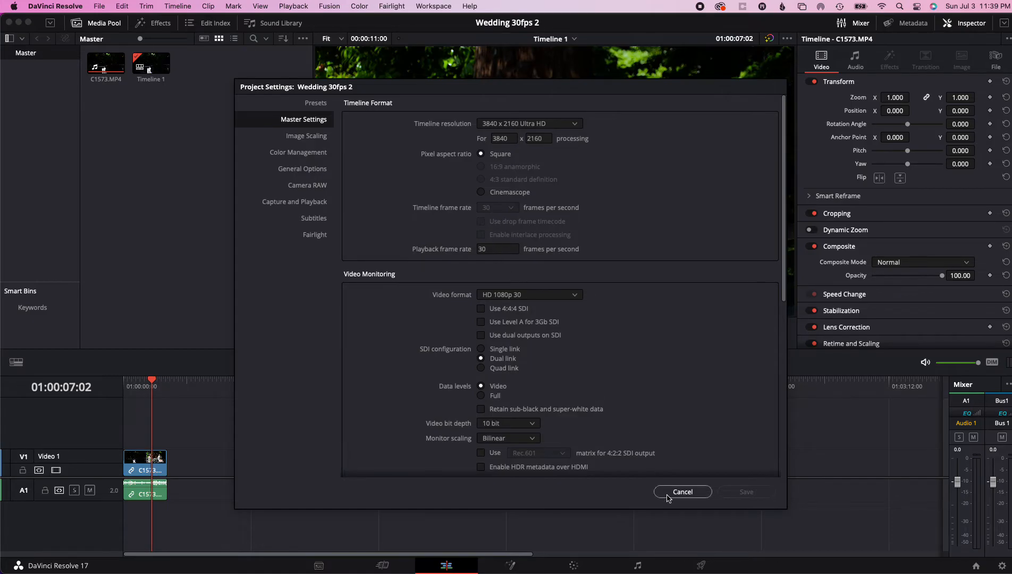
click(682, 491)
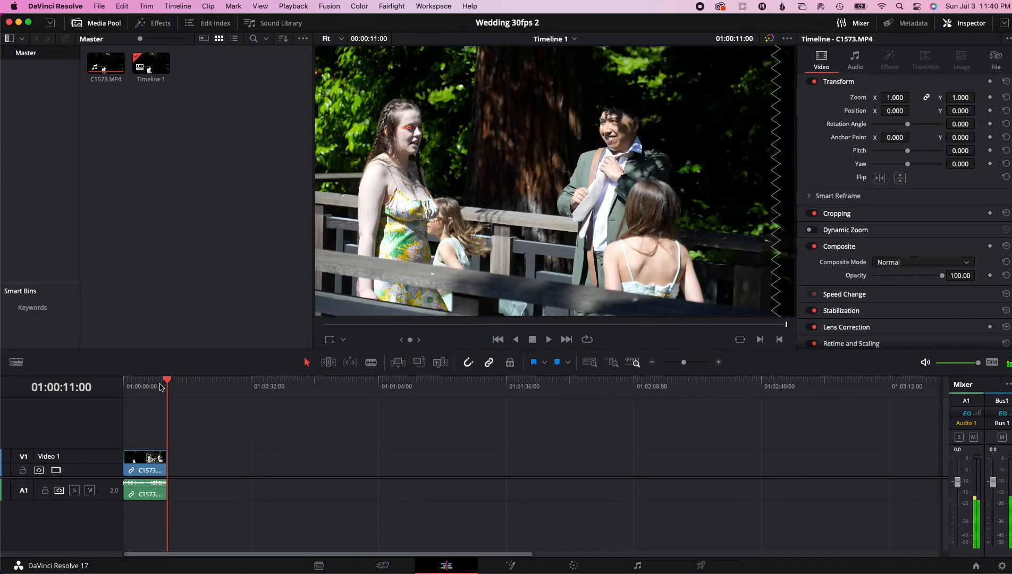
click(964, 22)
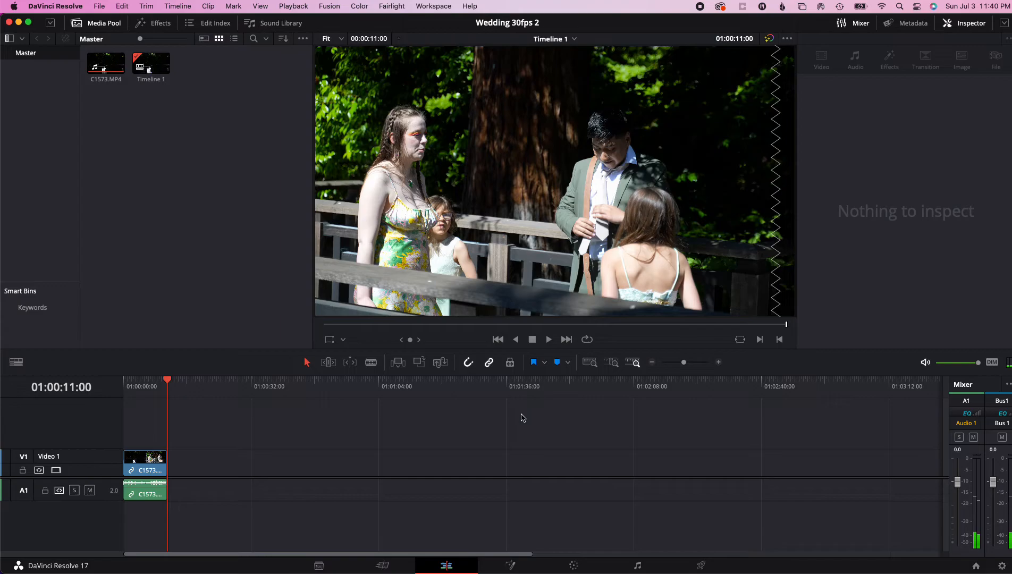
mouse_move(549, 415)
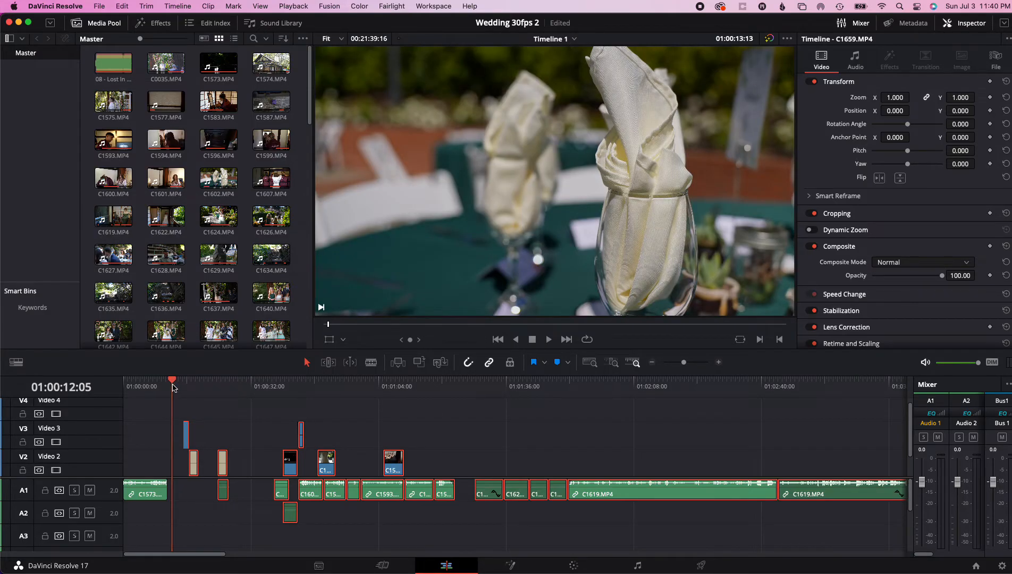
- Verify Project Settings still show 30 fps, then move to the Cut workspace
click(165, 65)
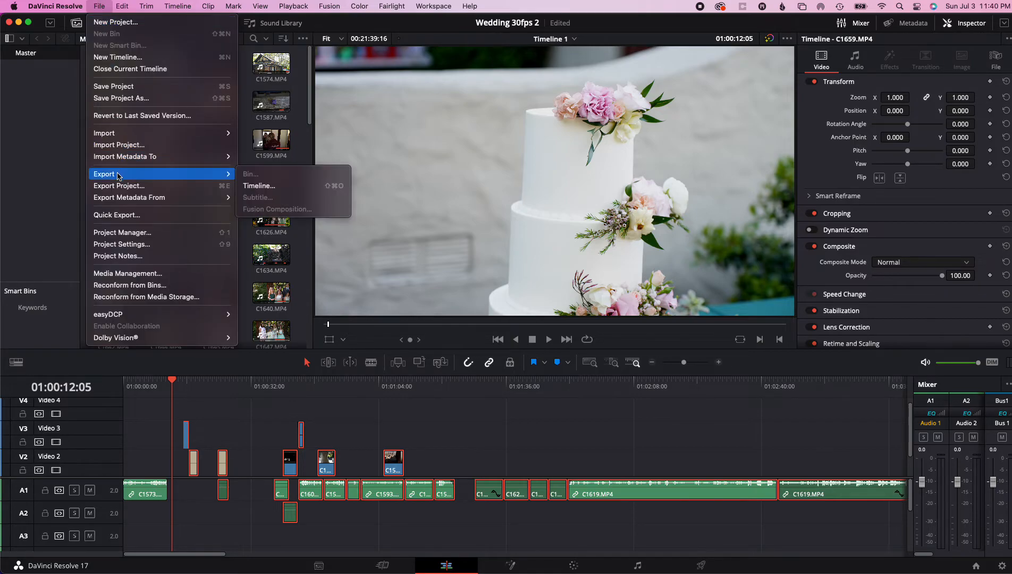
mouse_move(121, 245)
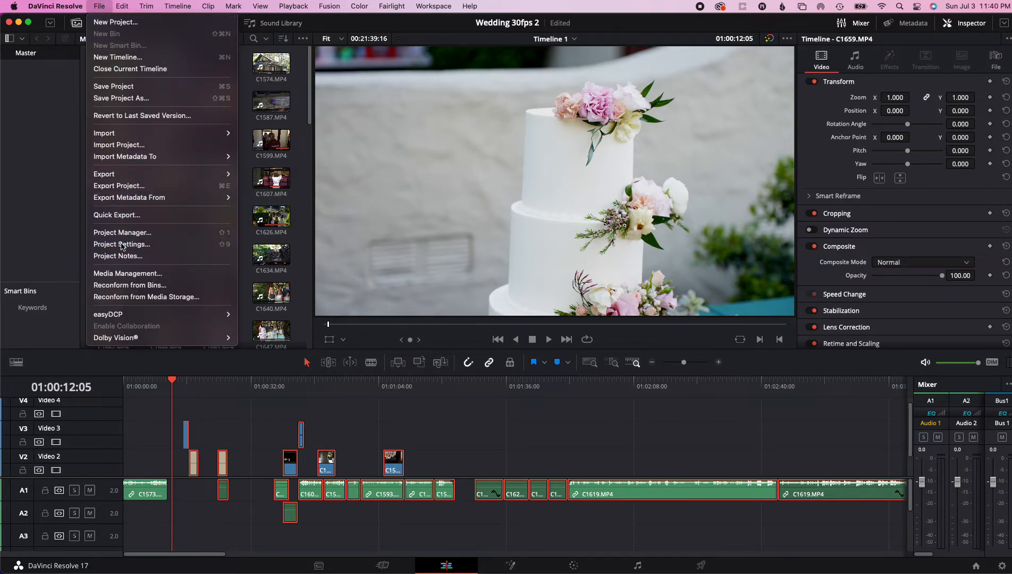
click(122, 245)
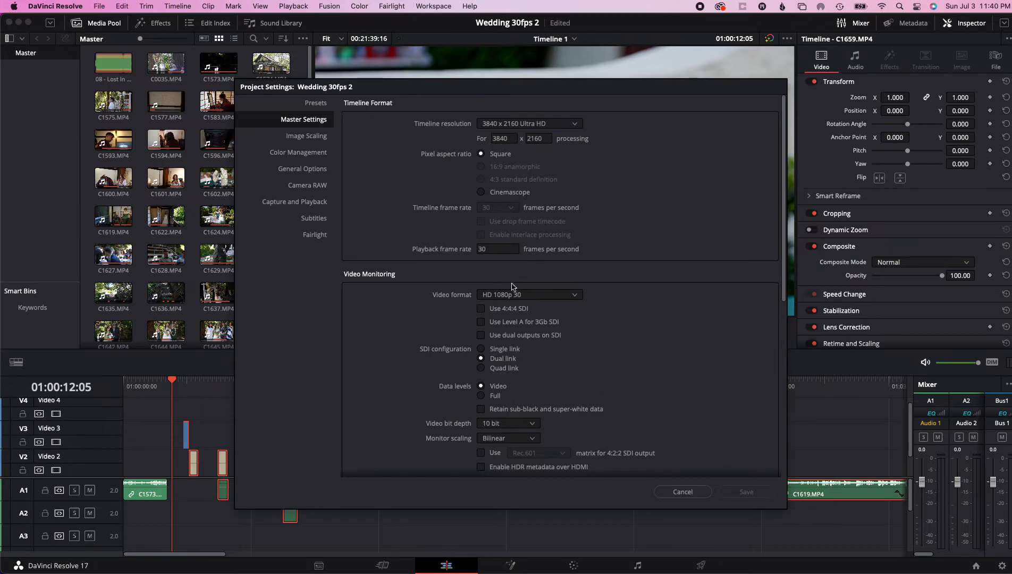
click(683, 491)
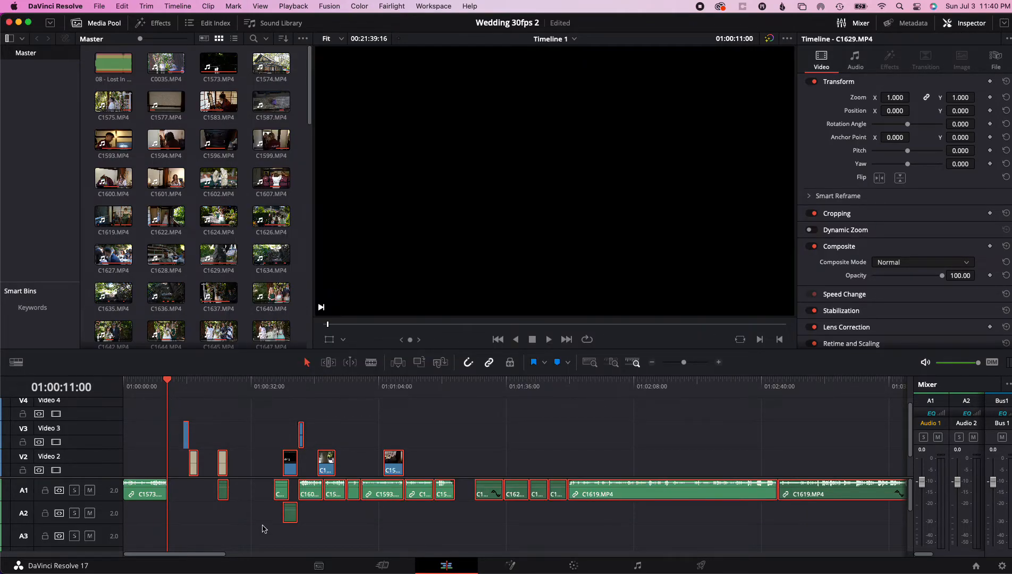
click(382, 565)
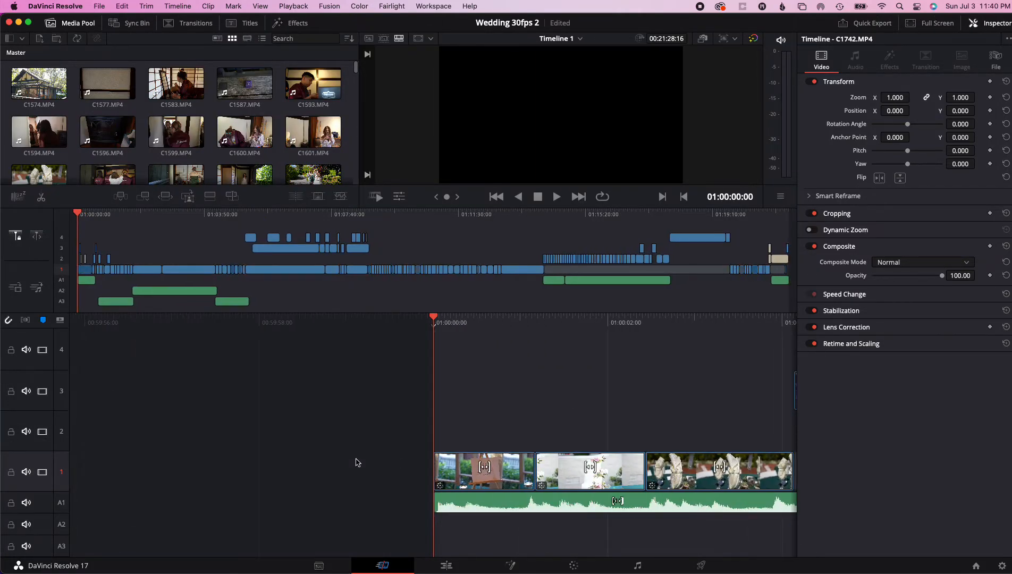
- Scrub the Cut timeline to preview the edit about three seconds in, near the opening title
click(556, 197)
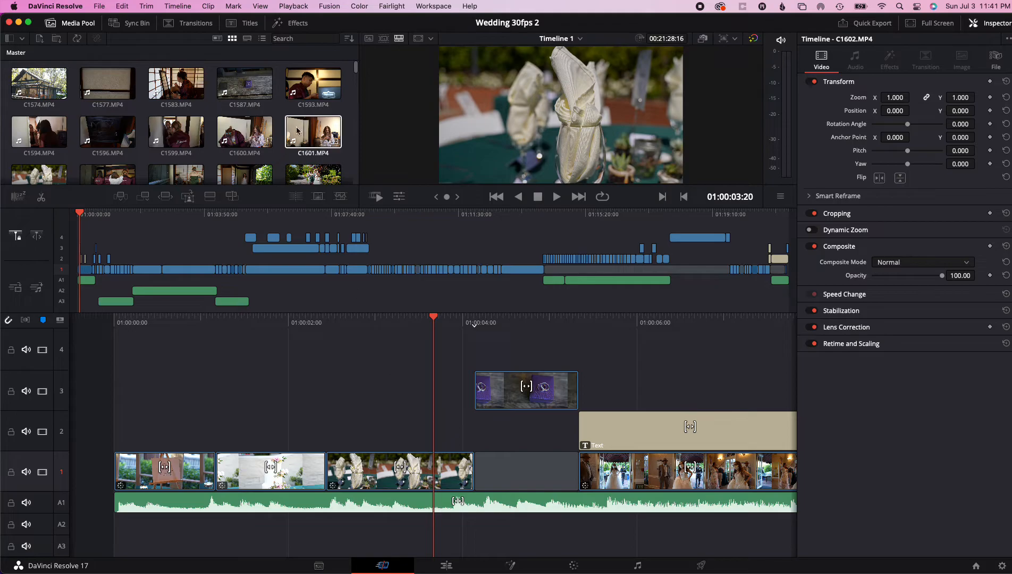
click(100, 5)
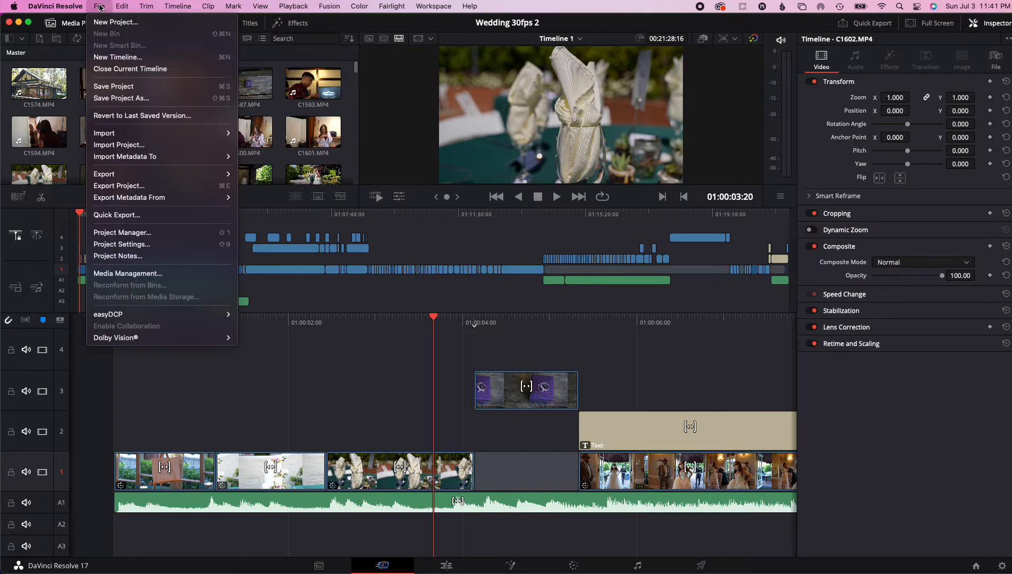
click(121, 245)
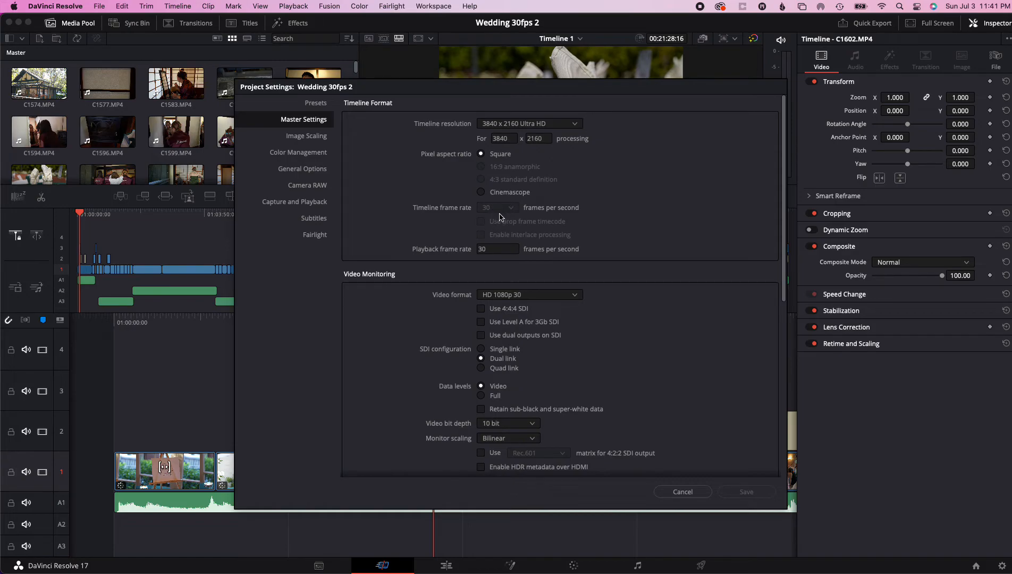
mouse_move(511, 216)
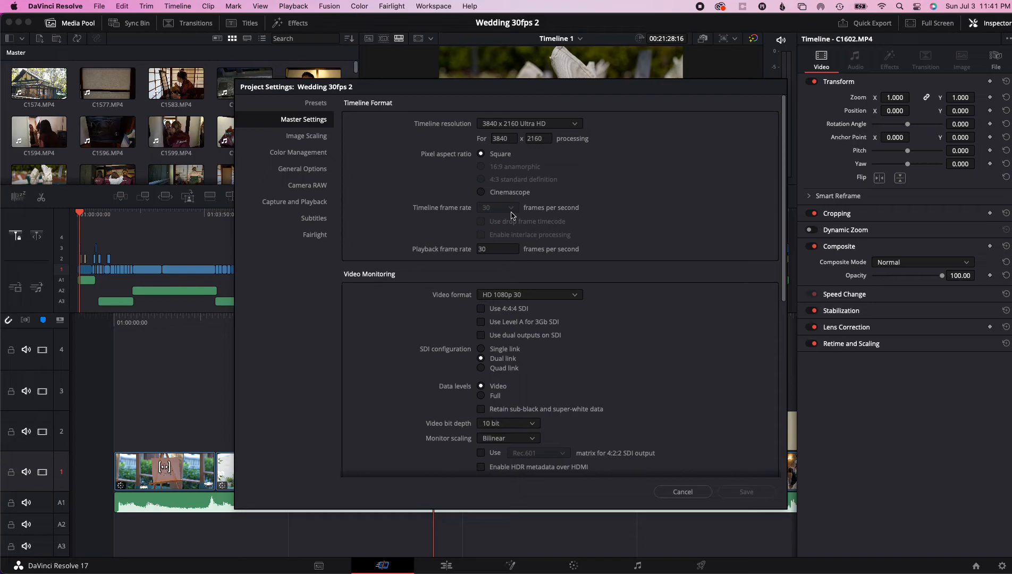
click(681, 491)
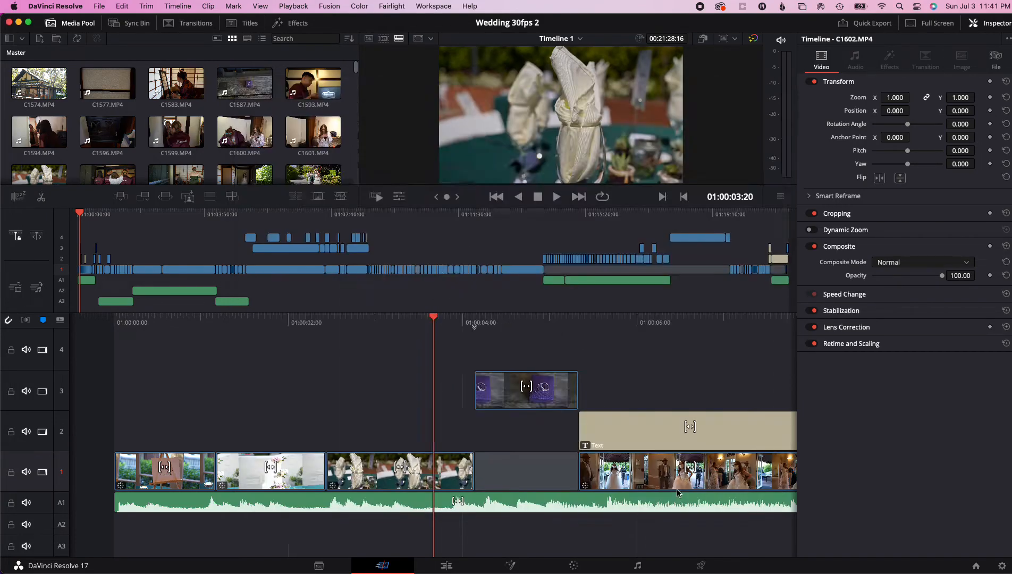
mouse_move(413, 352)
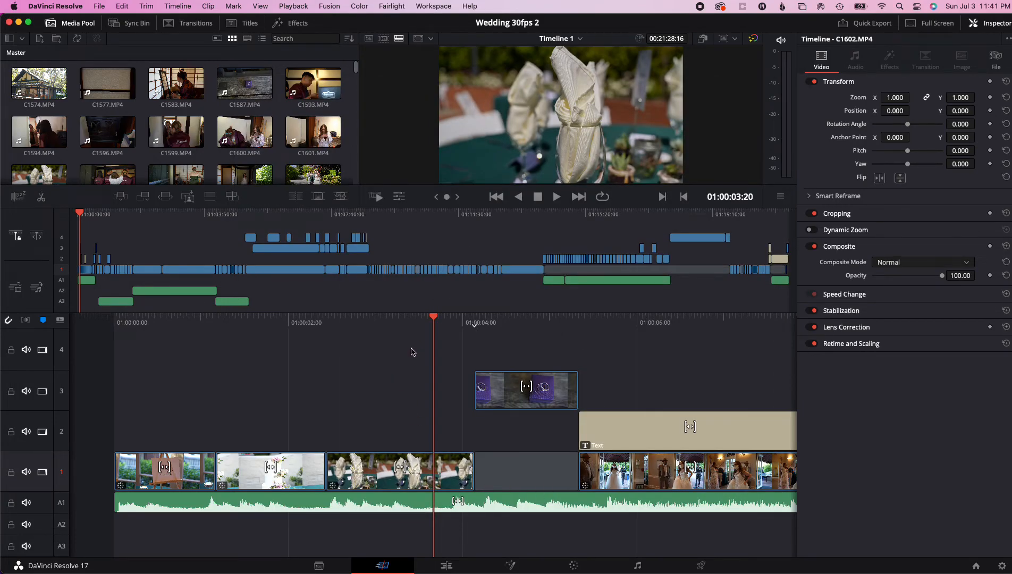